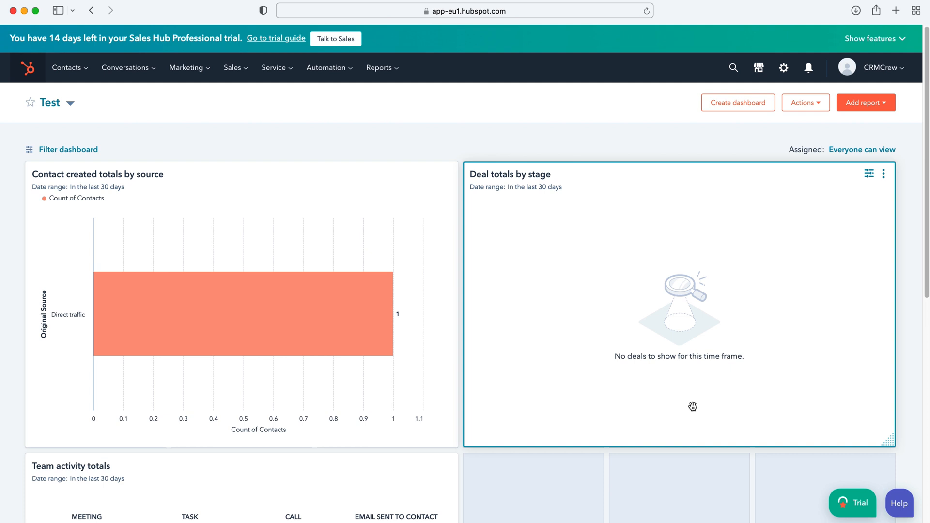
mouse_move(637, 277)
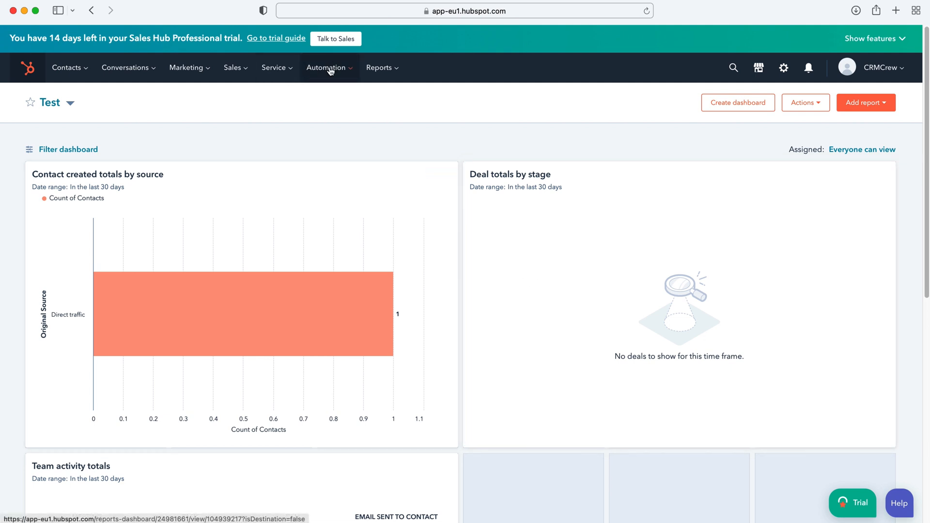
Show the Automation menu with its Sequences and Workflows options
click(326, 67)
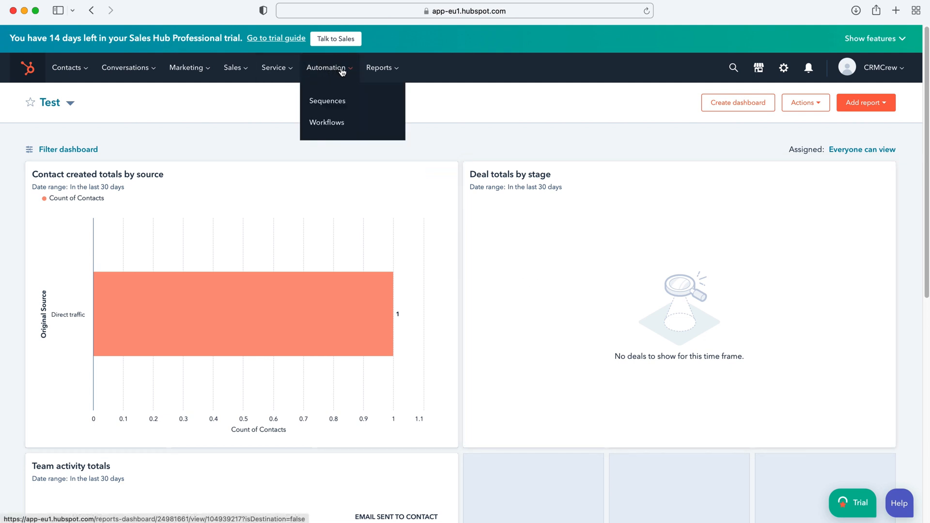
mouse_move(327, 101)
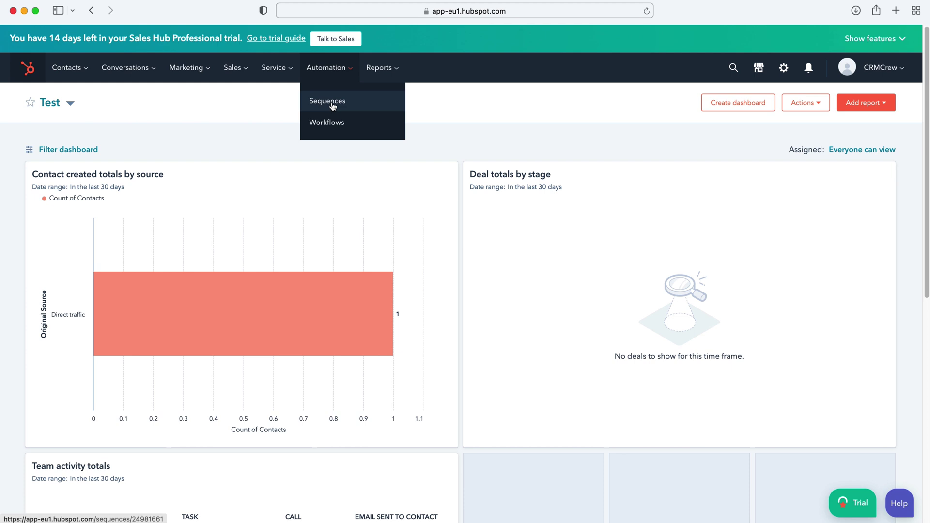
Go to the Sequences overview from the Automation menu
click(326, 100)
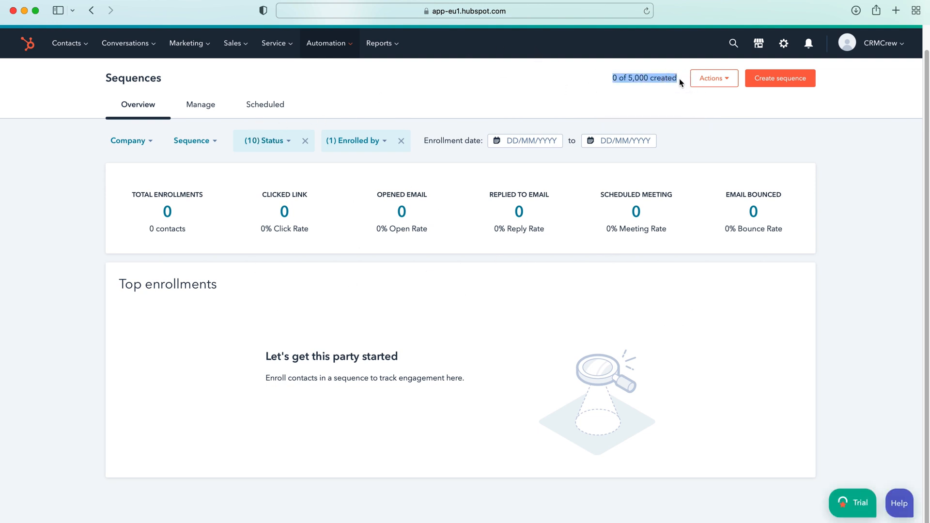
mouse_move(644, 77)
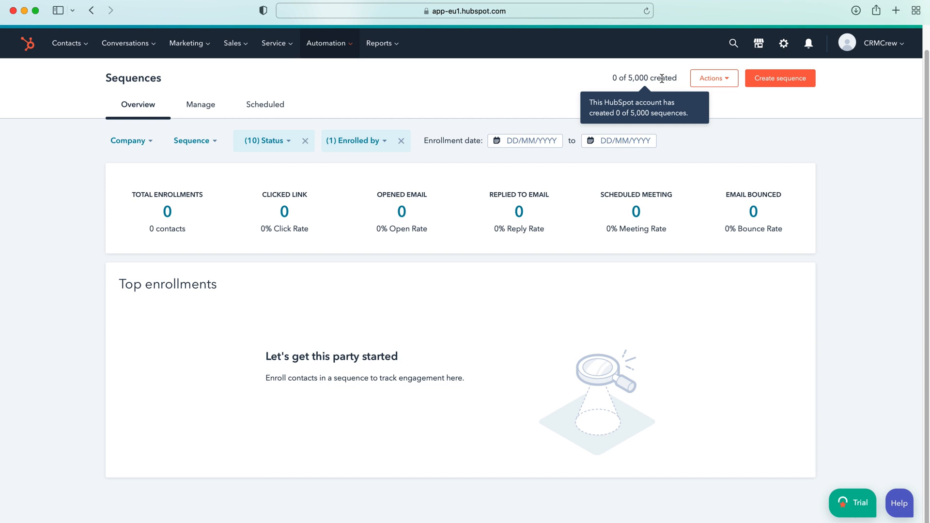
mouse_move(642, 125)
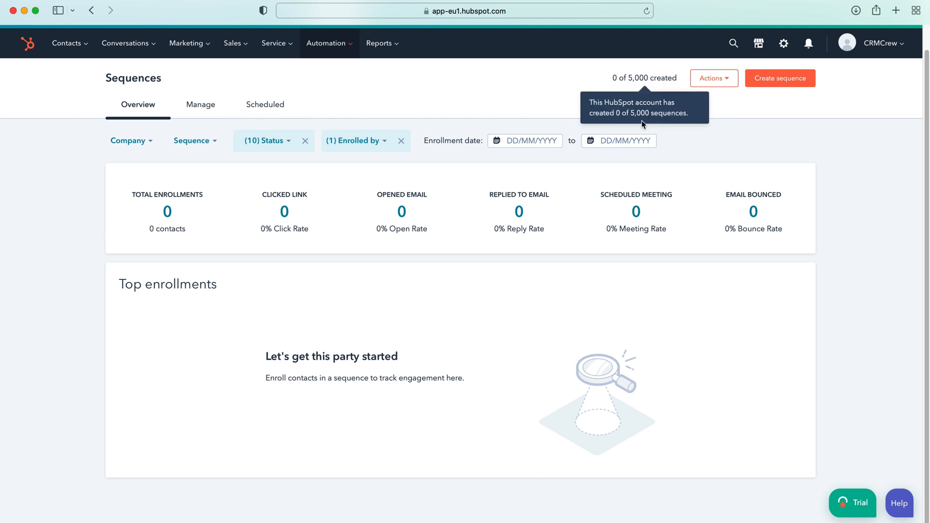
mouse_move(653, 57)
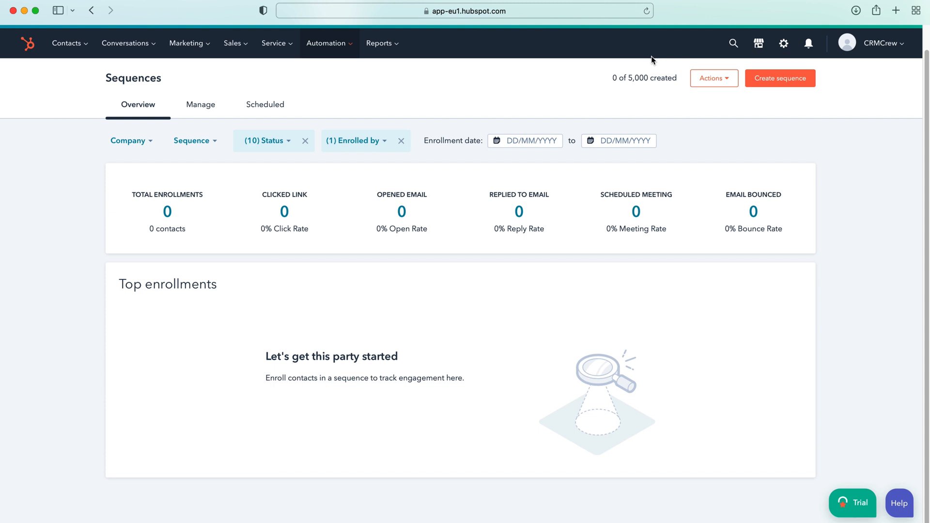
mouse_move(598, 49)
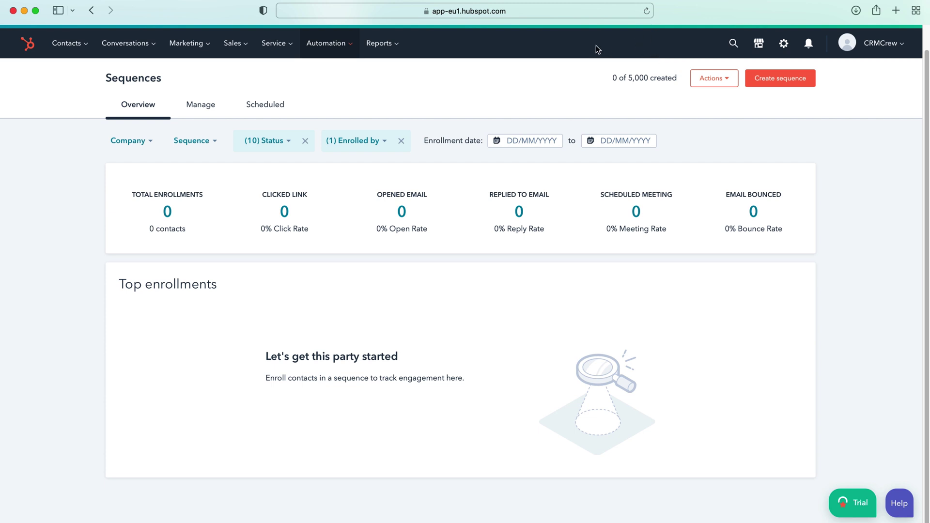
mouse_move(346, 52)
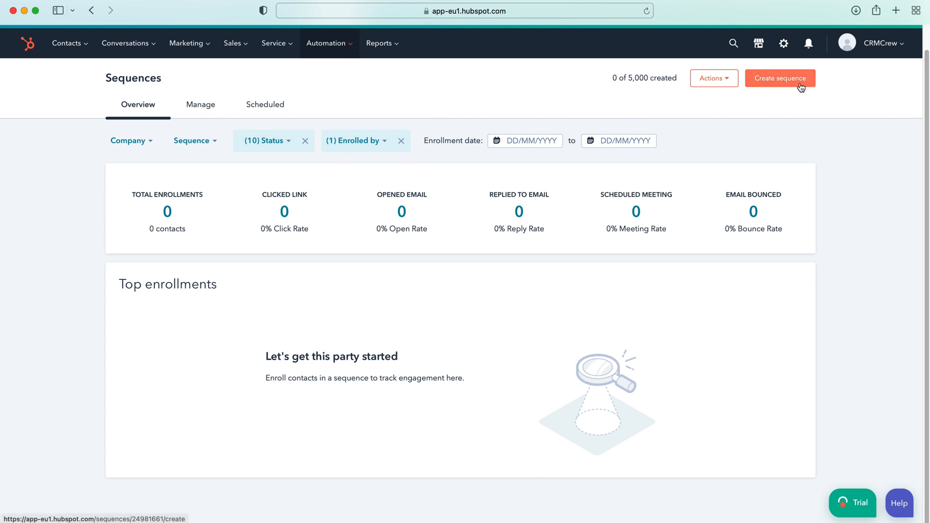
mouse_move(773, 87)
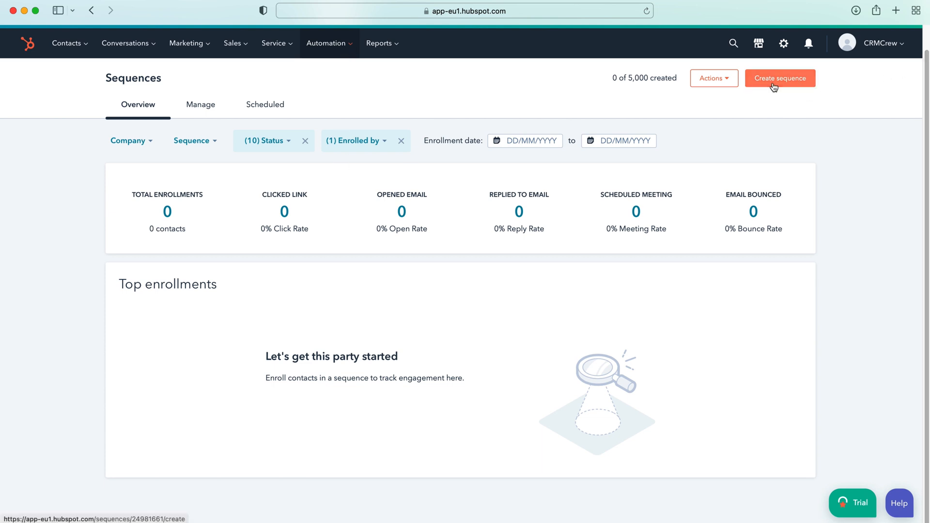
Start a new sequence and browse down the pre-made template list
click(779, 77)
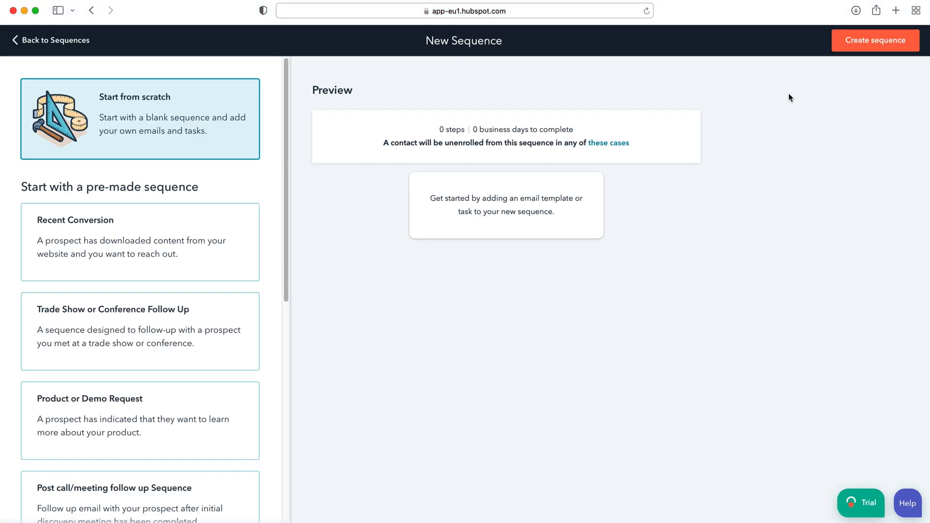
mouse_move(172, 106)
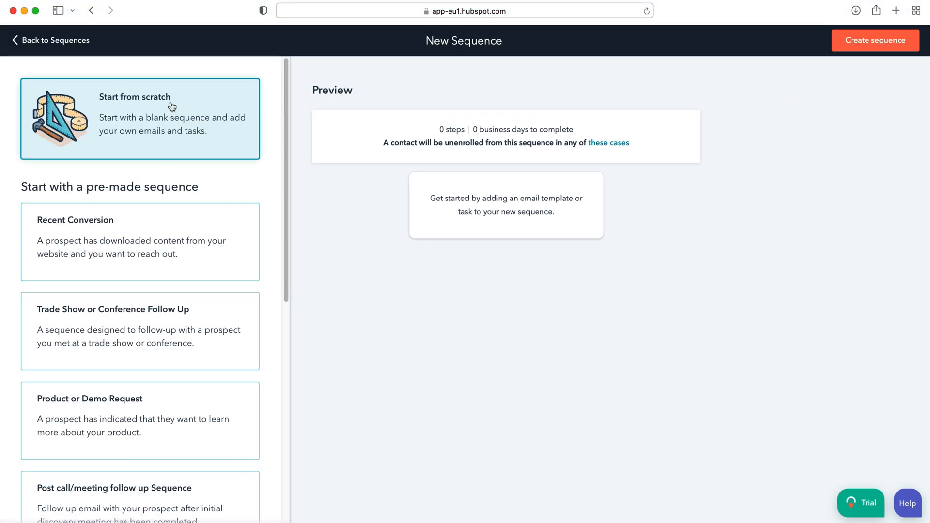
scroll(down, 3)
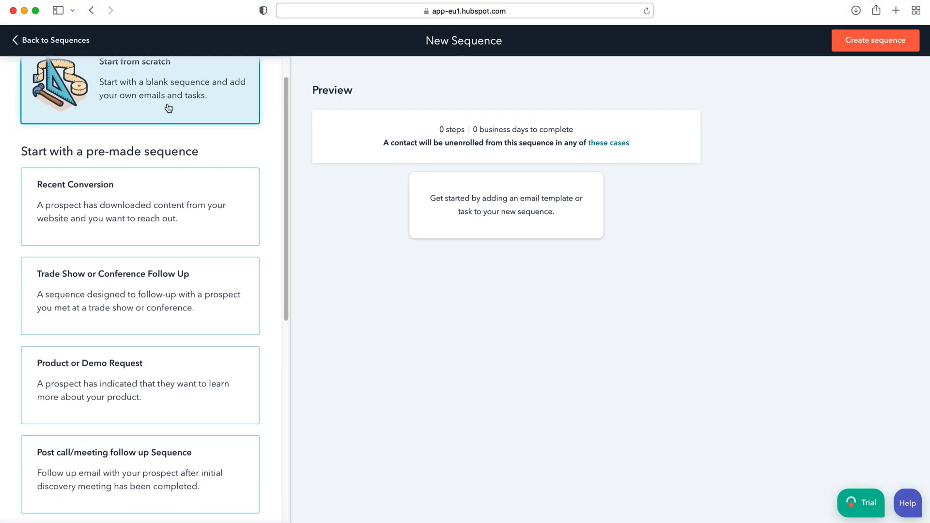
mouse_move(135, 143)
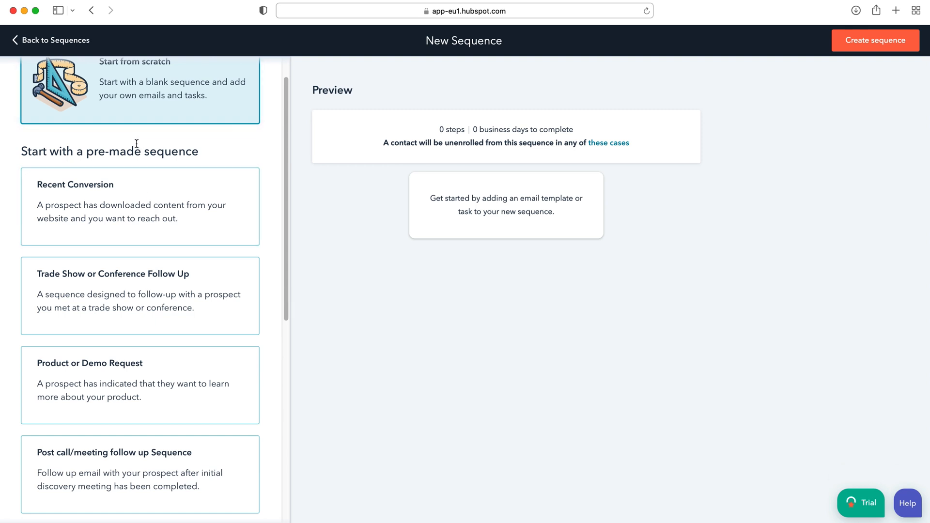
scroll(down, 3)
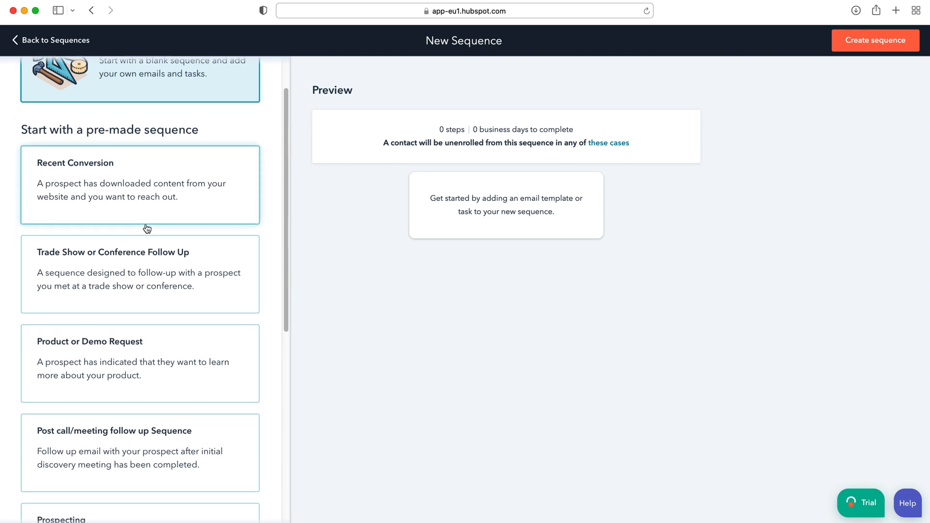
scroll(down, 3)
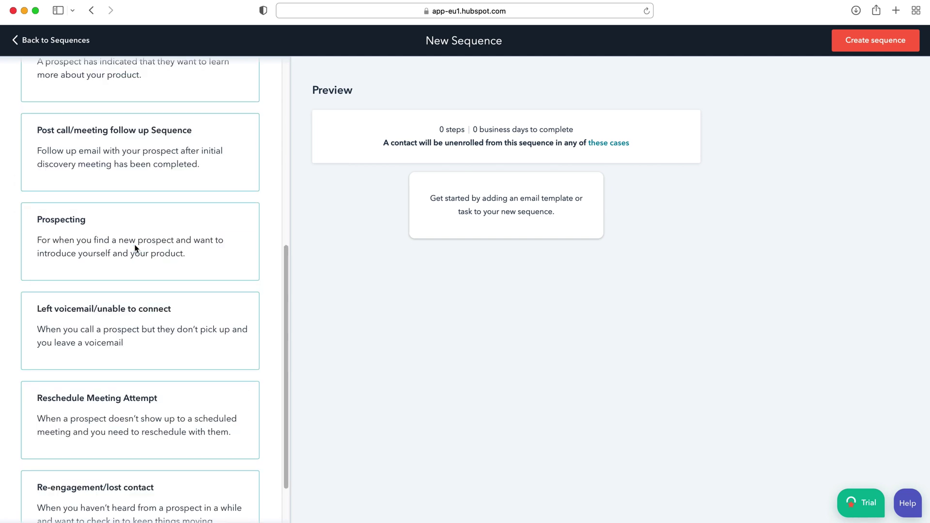
Preview the Recent Conversion template's five steps over six business days
click(140, 139)
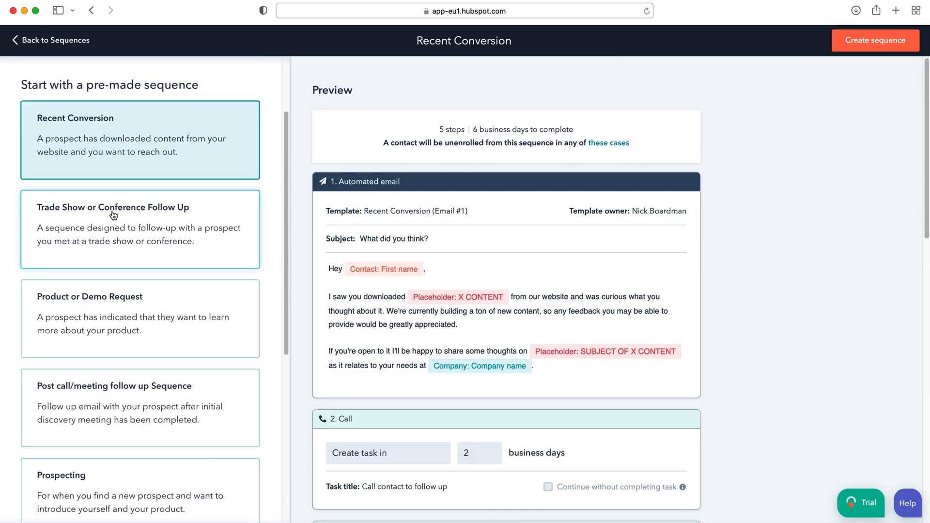
scroll(down, 3)
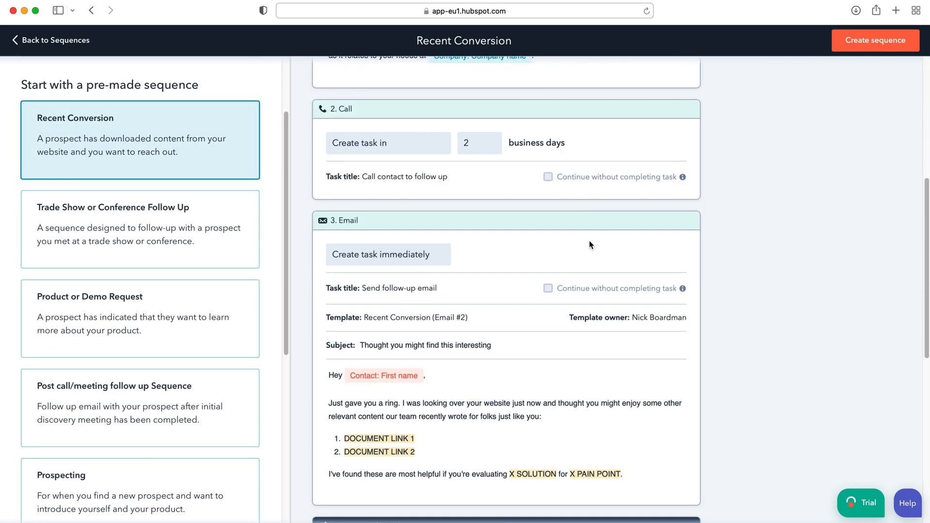
scroll(down, 3)
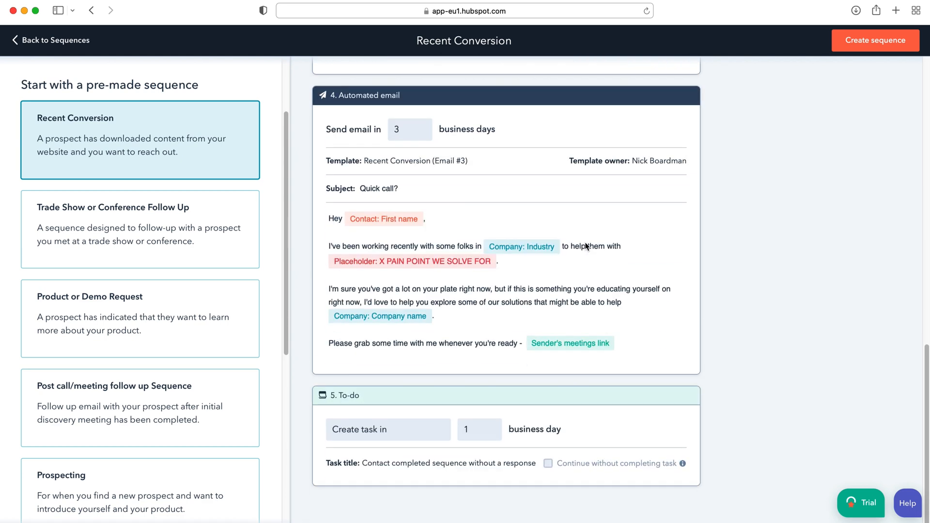
scroll(up, 3)
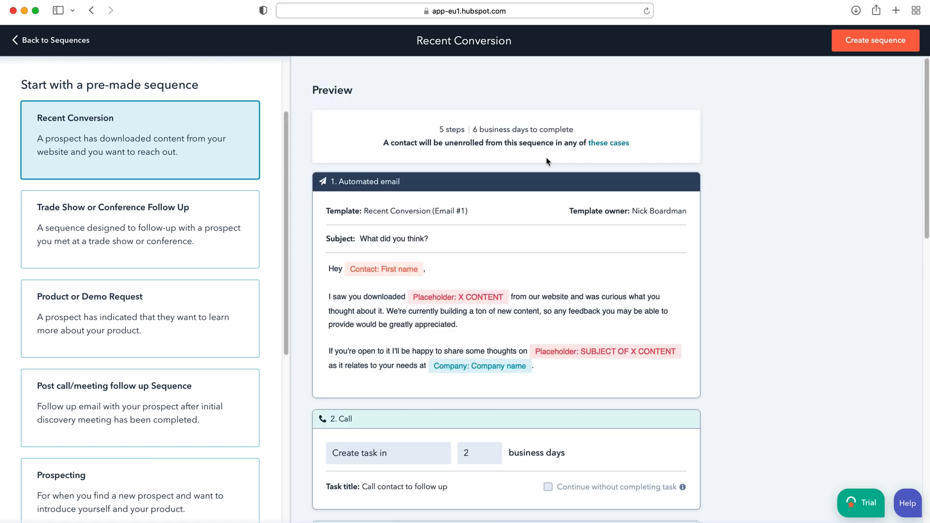
mouse_move(433, 127)
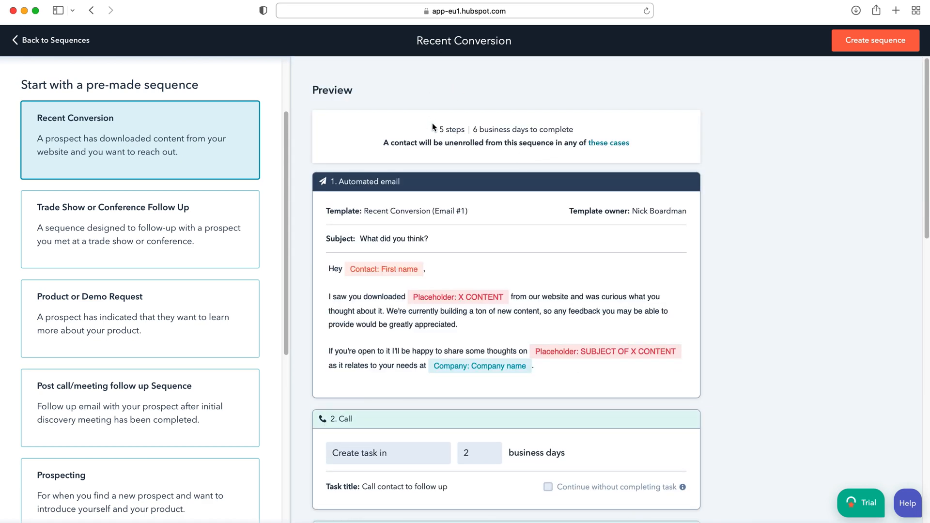
mouse_move(116, 130)
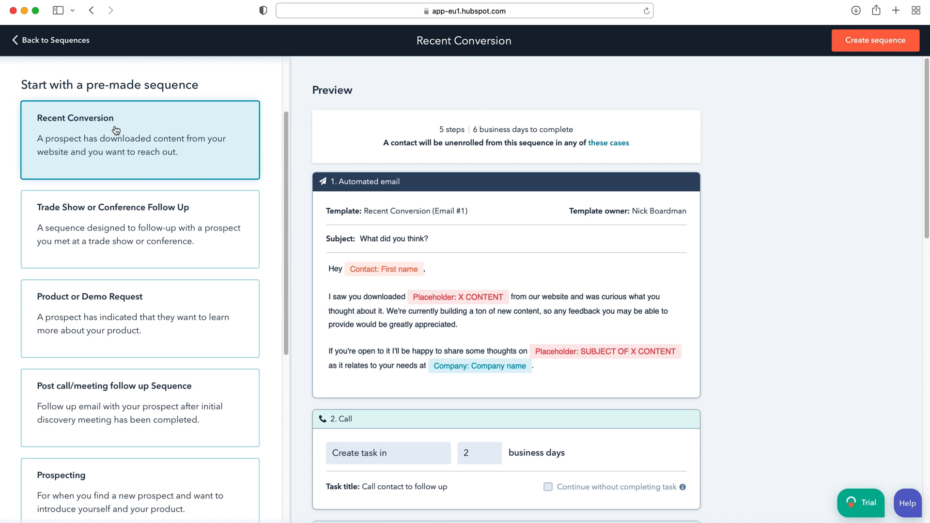
mouse_move(584, 132)
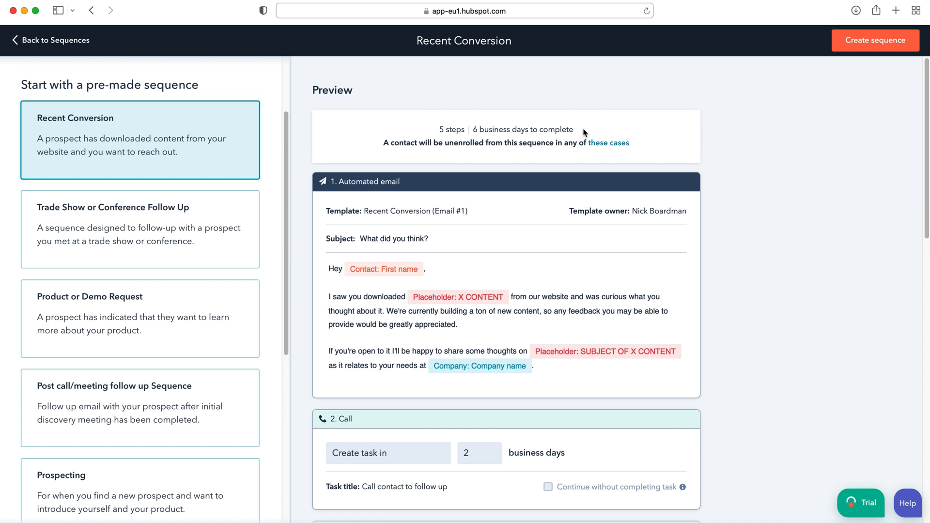
mouse_move(558, 144)
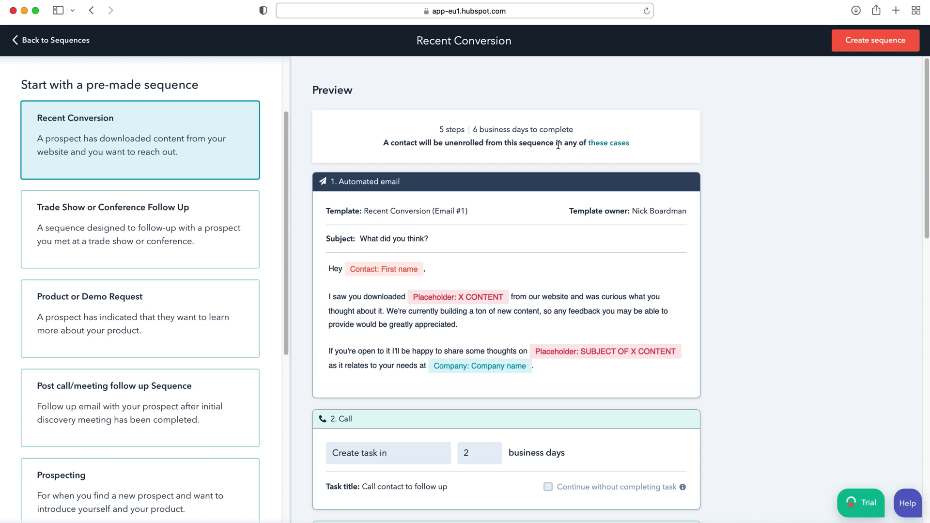
mouse_move(661, 146)
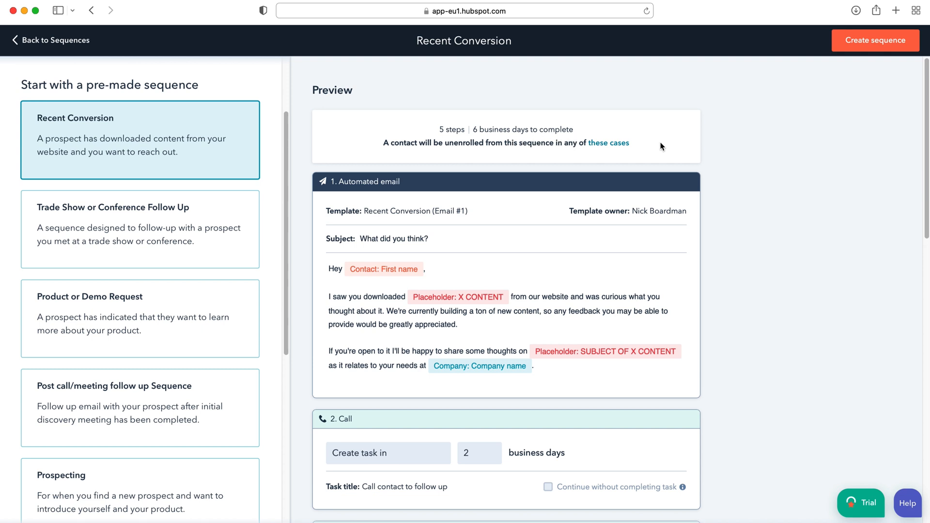
scroll(down, 3)
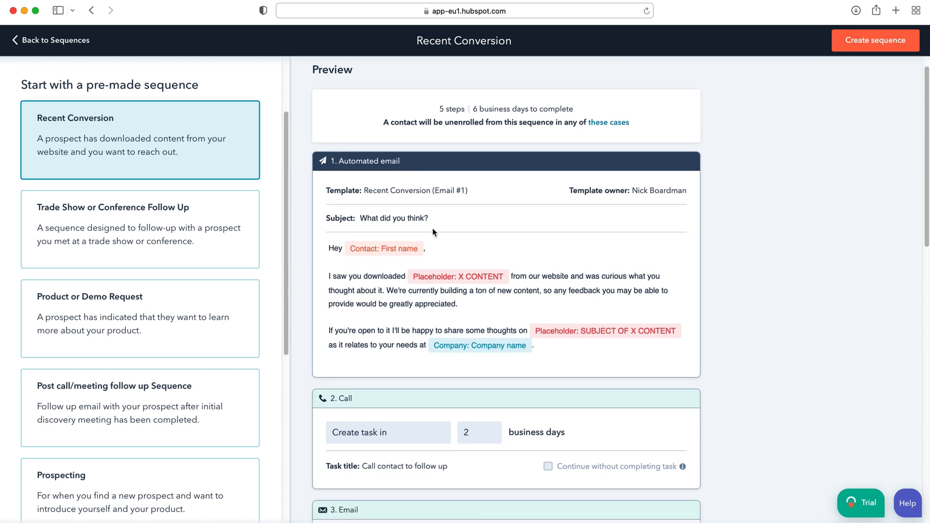
scroll(down, 3)
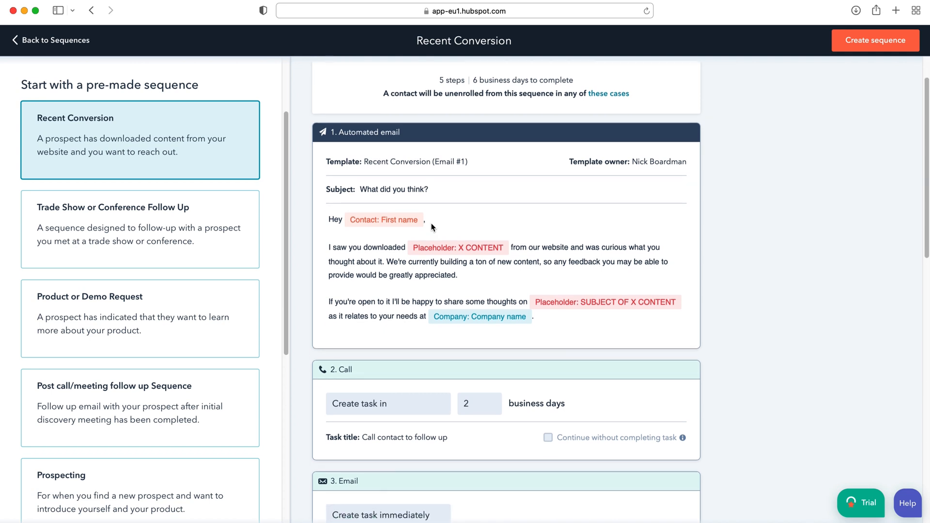
mouse_move(469, 209)
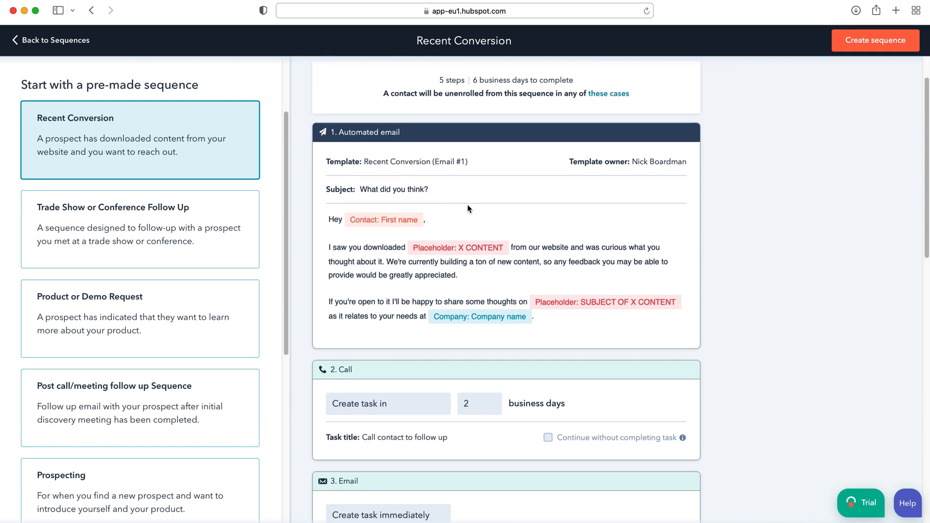
scroll(down, 3)
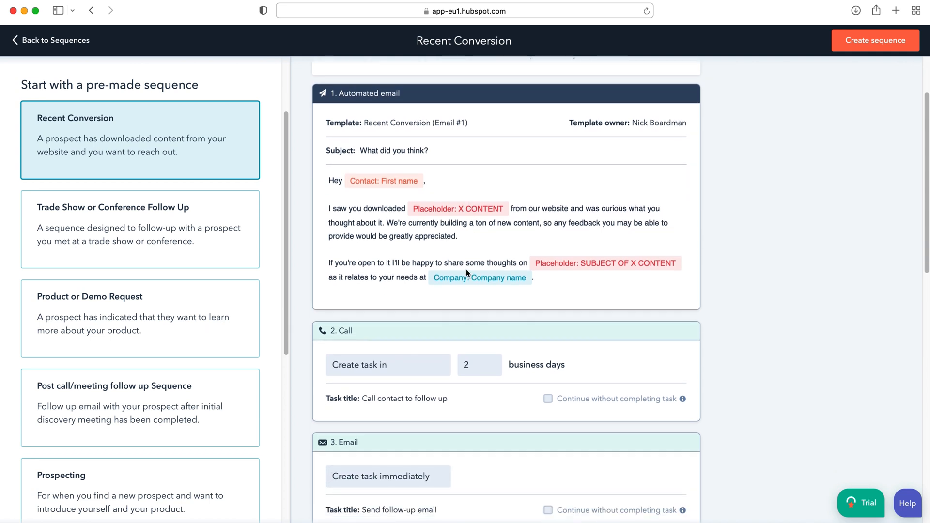
scroll(down, 3)
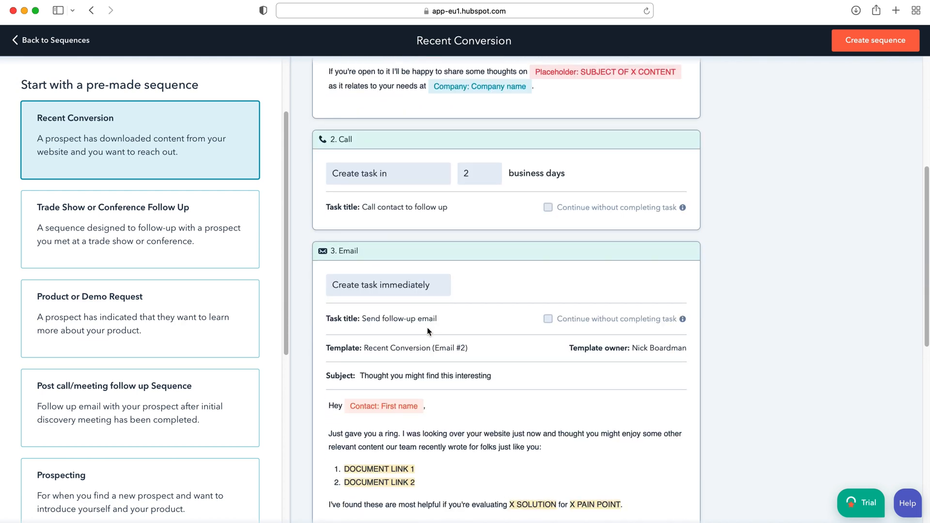
scroll(down, 3)
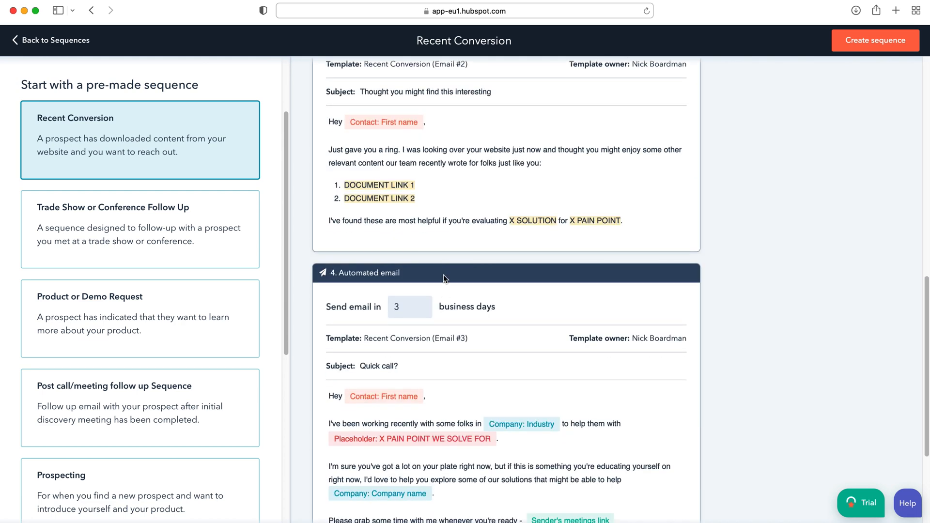
scroll(up, 3)
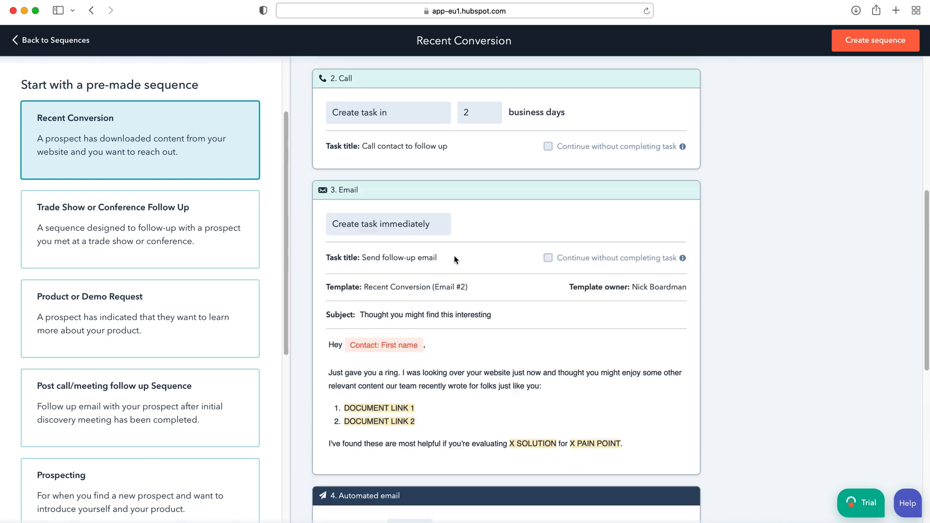
scroll(up, 3)
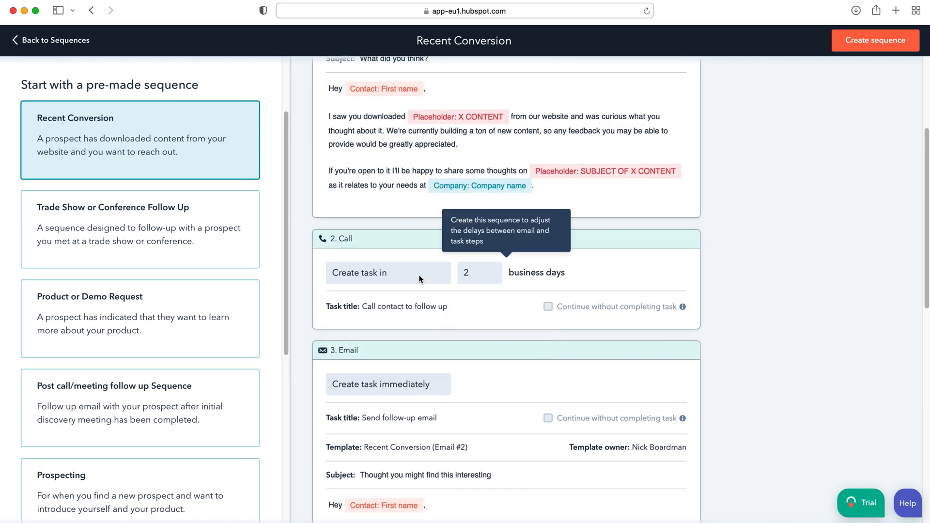
scroll(down, 3)
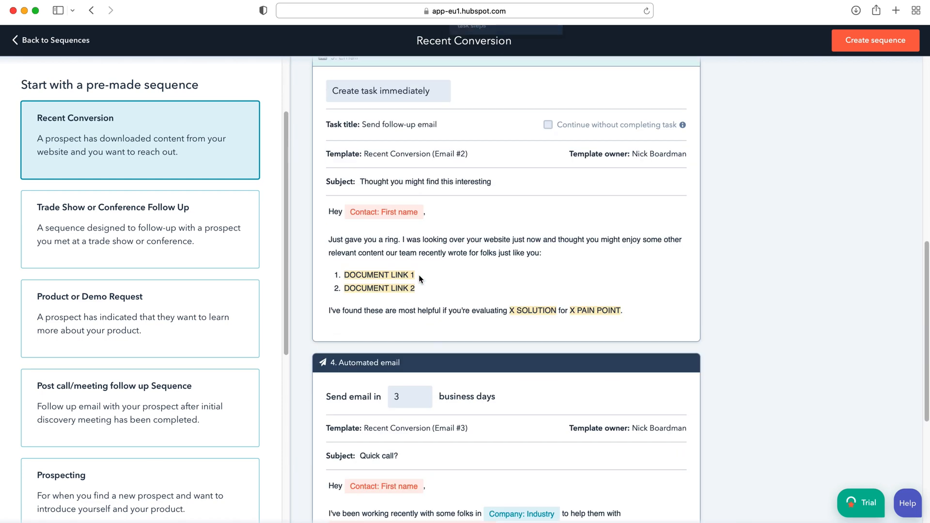
scroll(down, 3)
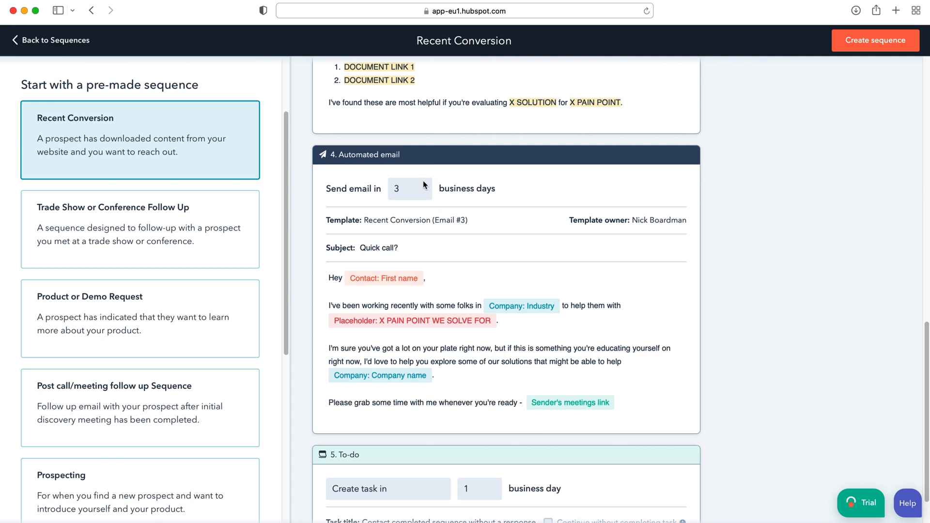
scroll(down, 3)
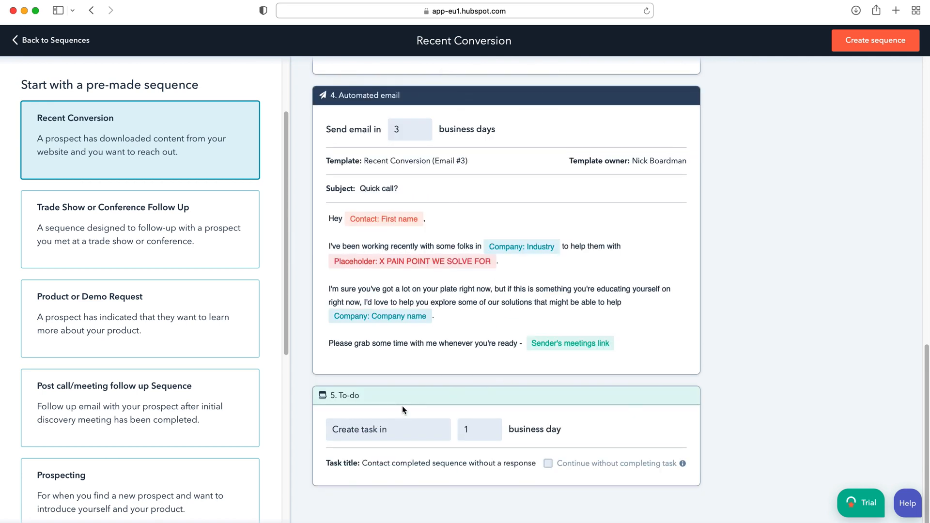
scroll(up, 3)
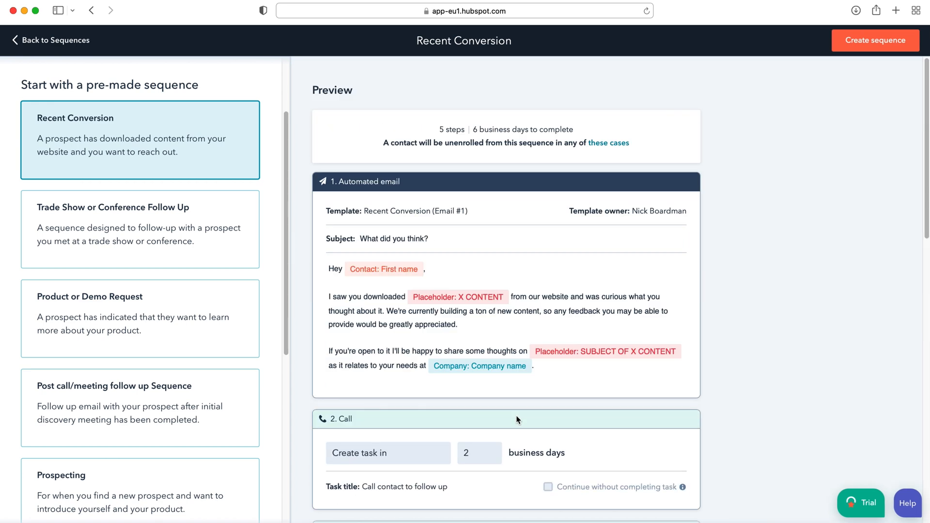
mouse_move(482, 224)
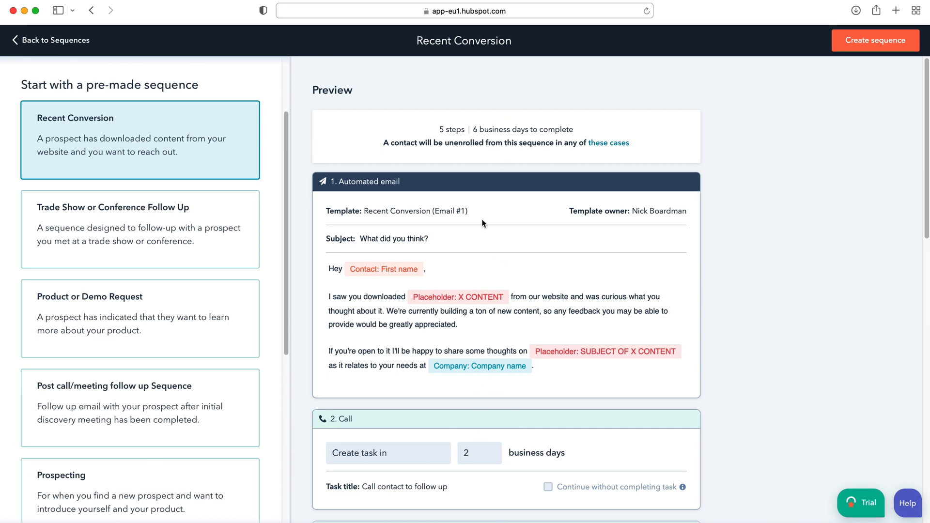
mouse_move(474, 223)
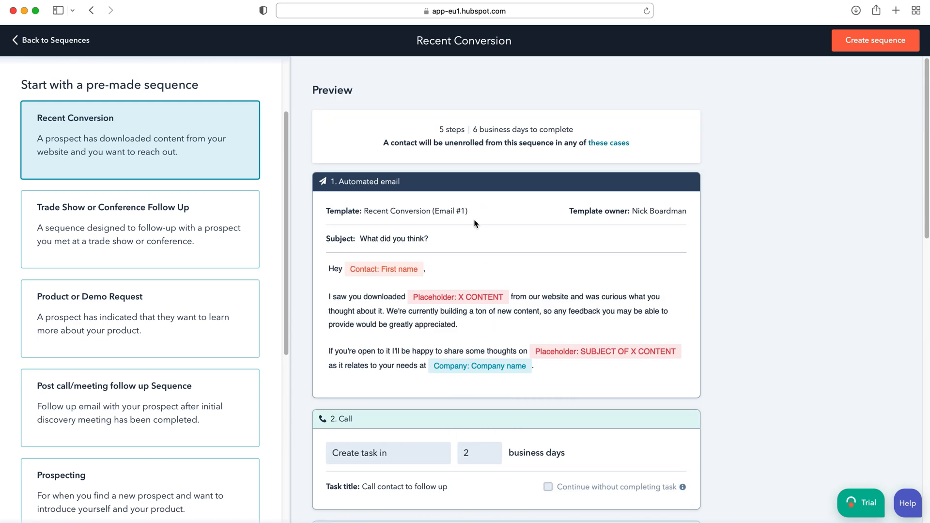
scroll(down, 3)
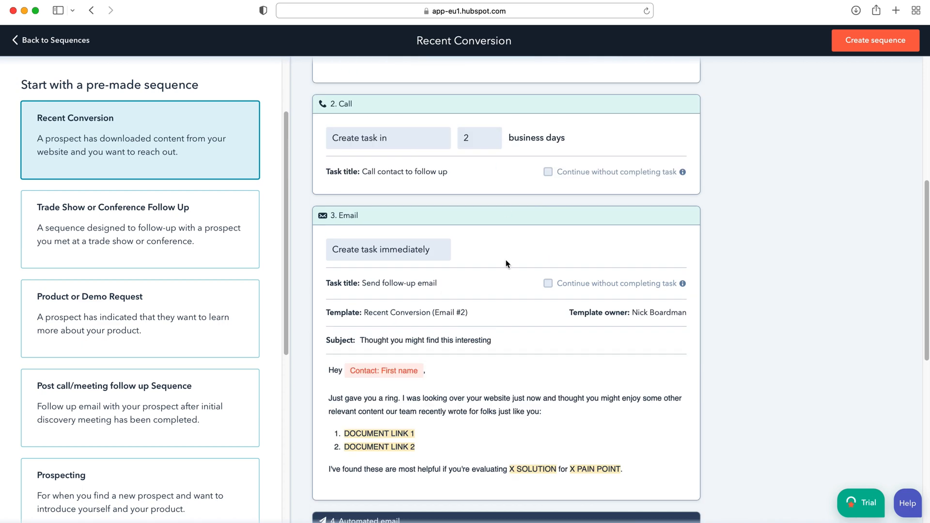
scroll(down, 3)
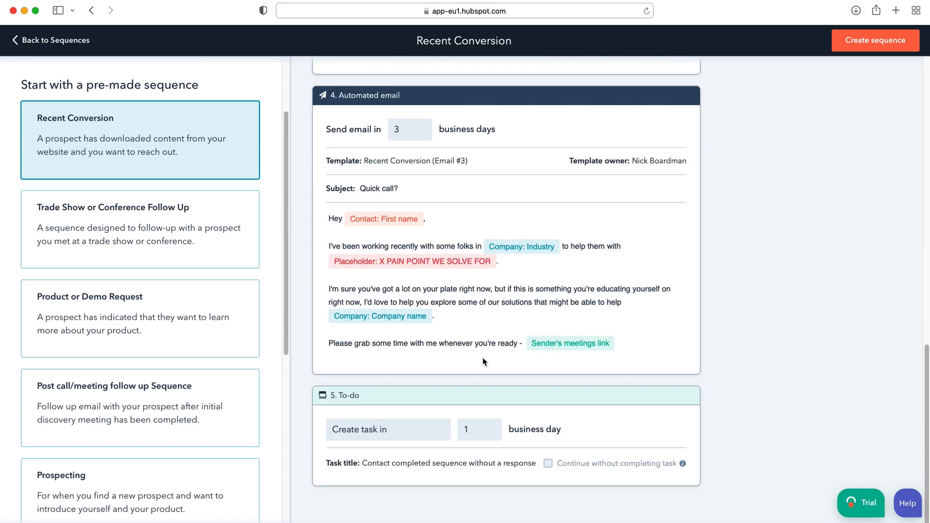
mouse_move(620, 255)
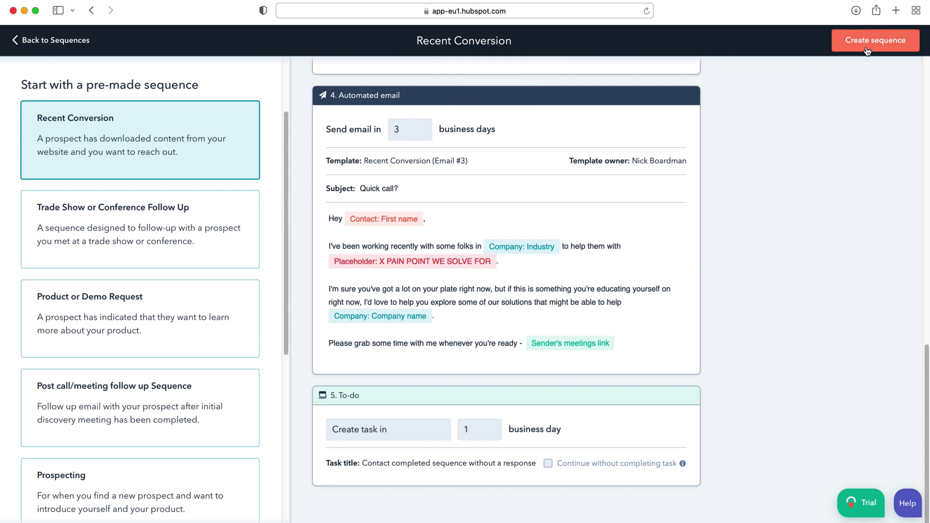
Create the Recent Conversion sequence, dismiss the confirmation, and expand the first email's text
click(874, 40)
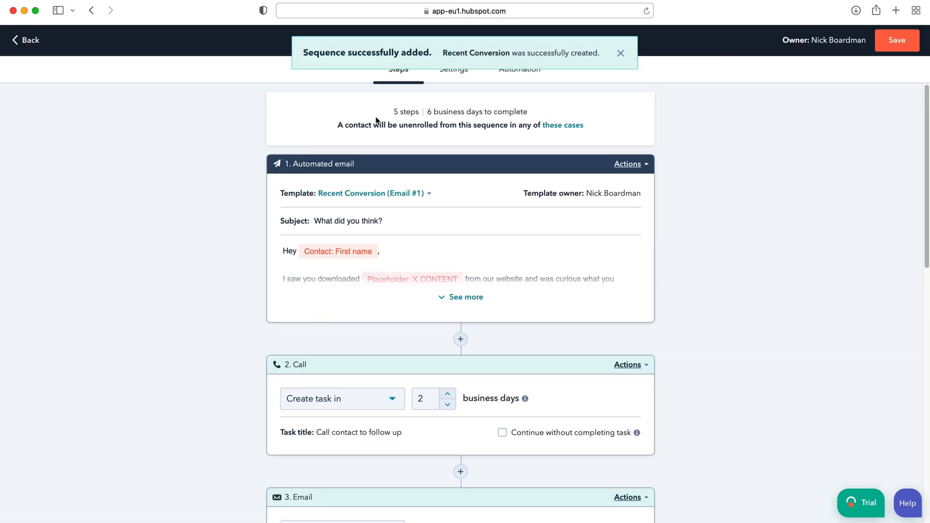
mouse_move(402, 186)
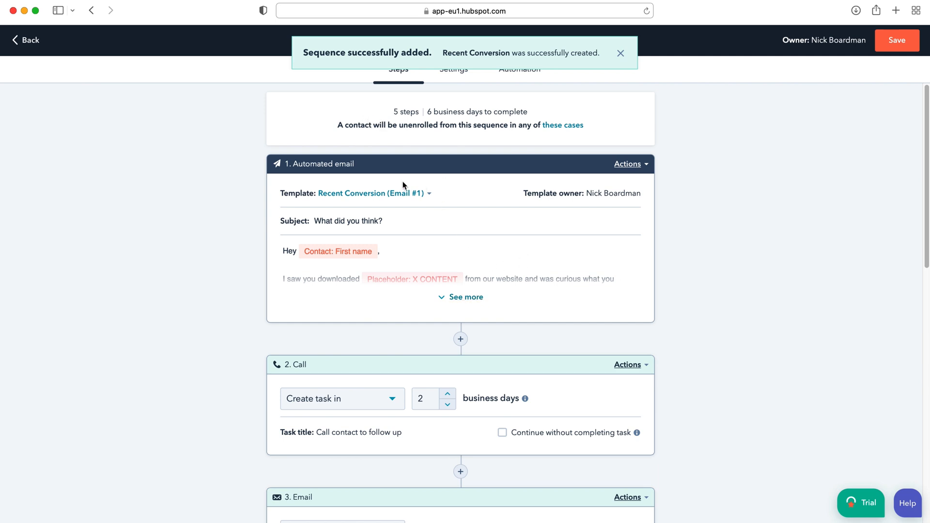
click(620, 53)
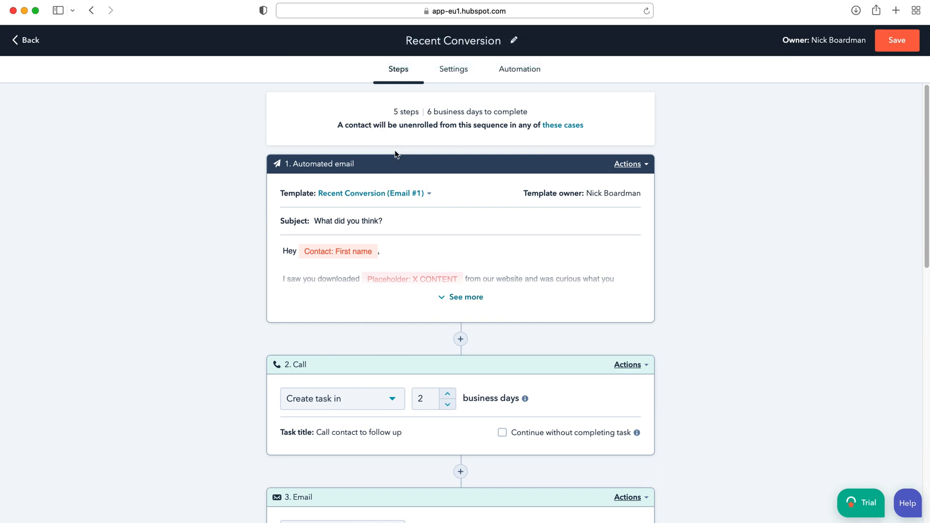
mouse_move(372, 224)
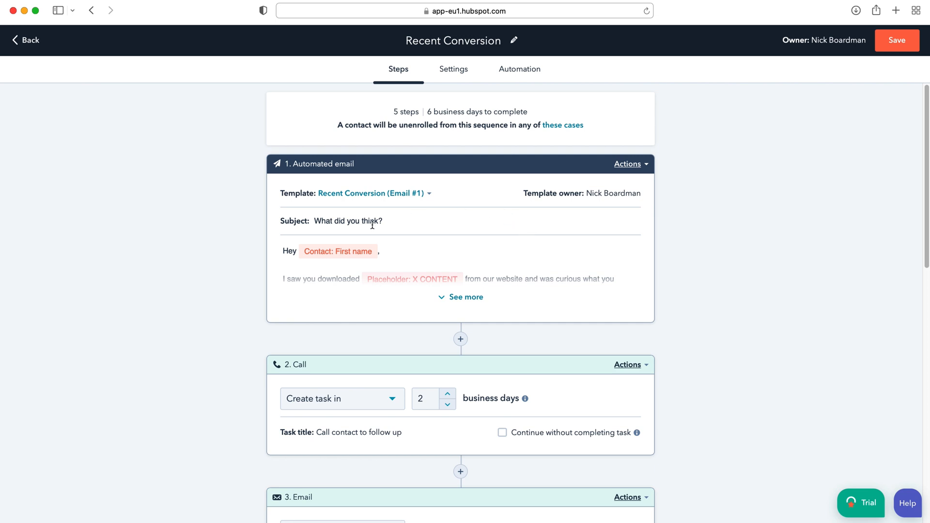
click(465, 296)
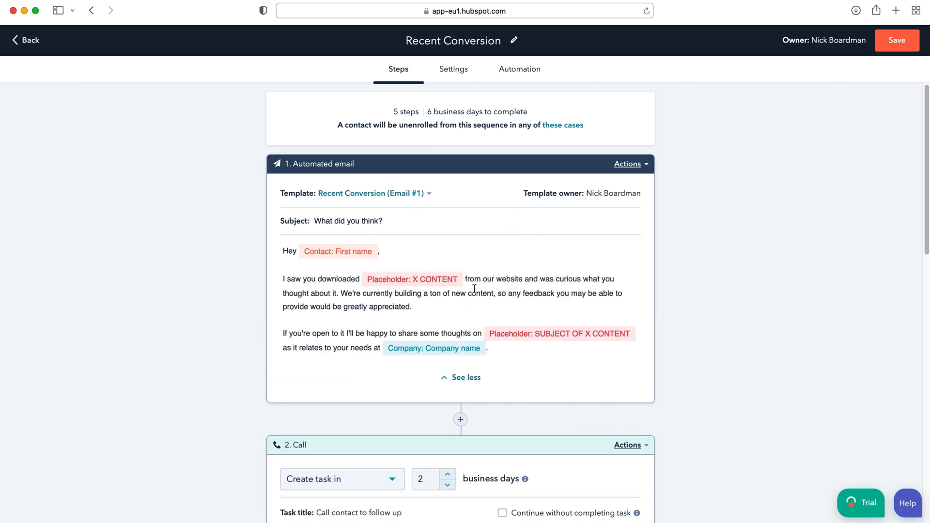
mouse_move(356, 258)
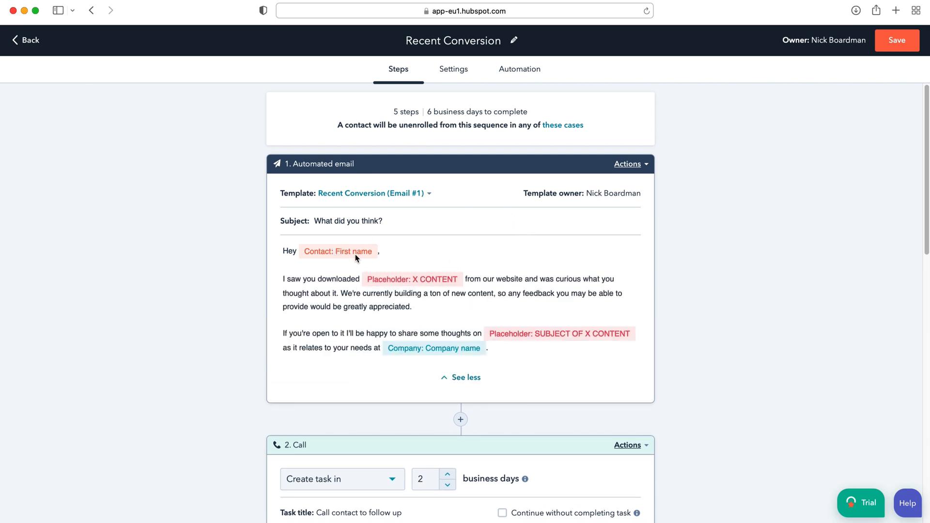
mouse_move(457, 288)
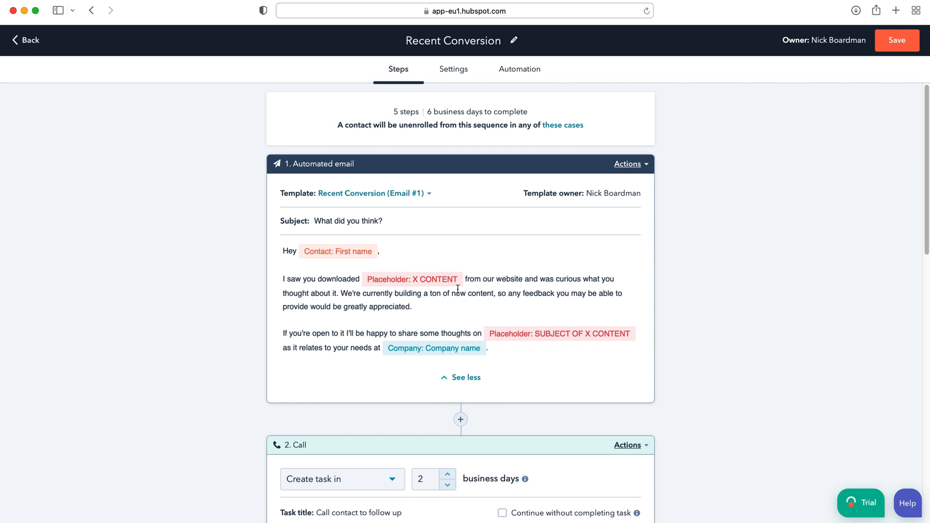
mouse_move(623, 255)
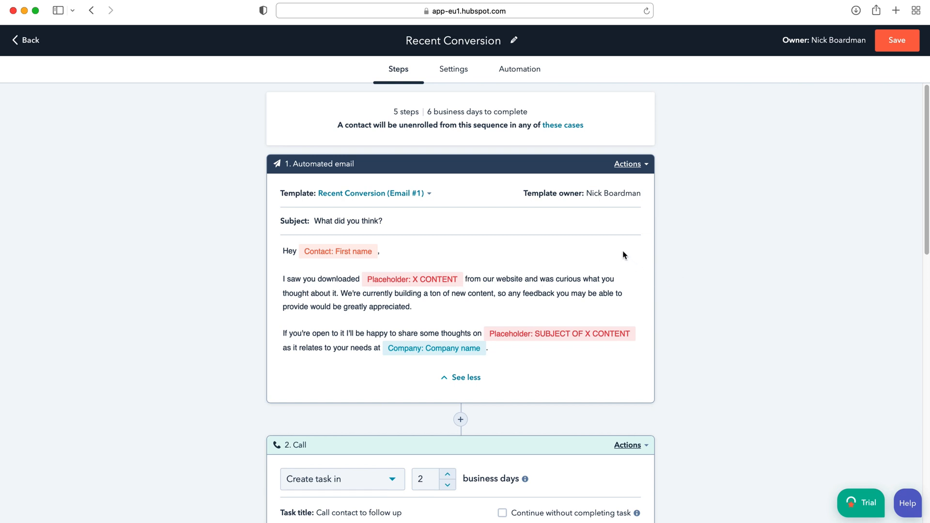
mouse_move(529, 312)
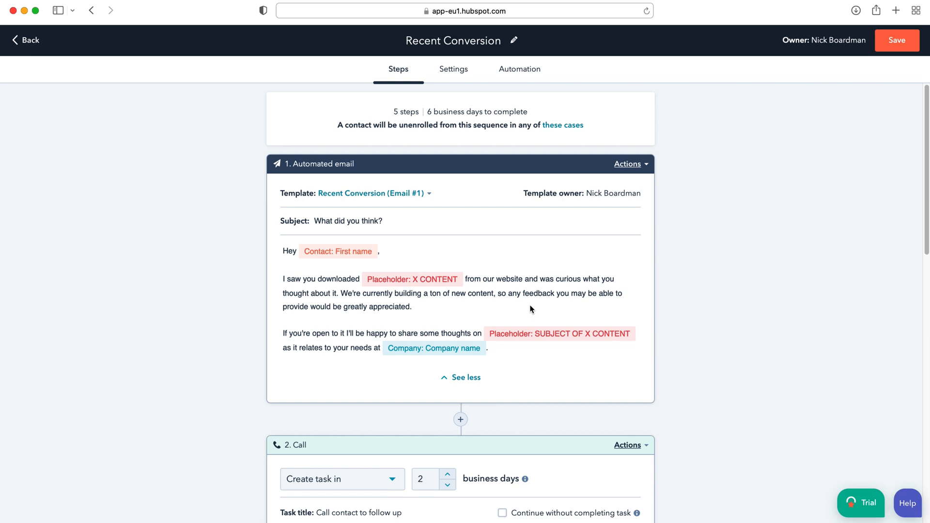
mouse_move(514, 236)
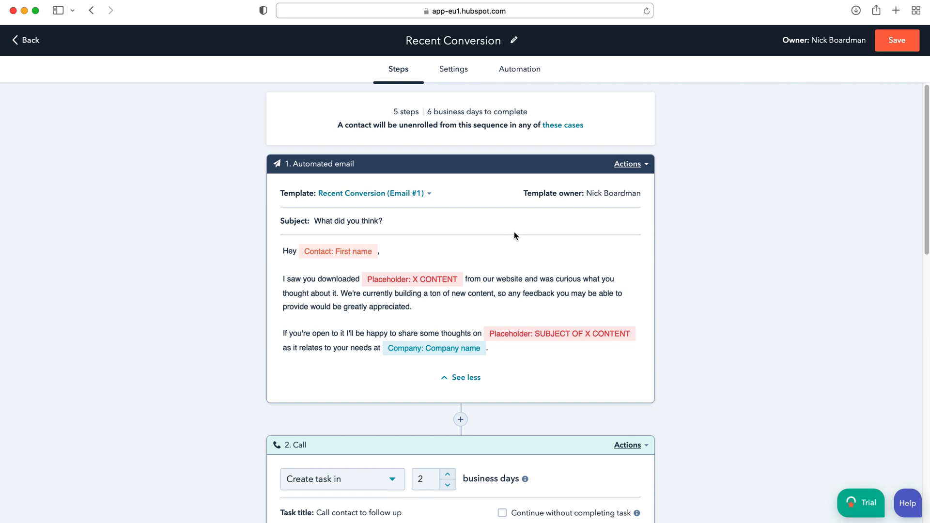
scroll(down, 3)
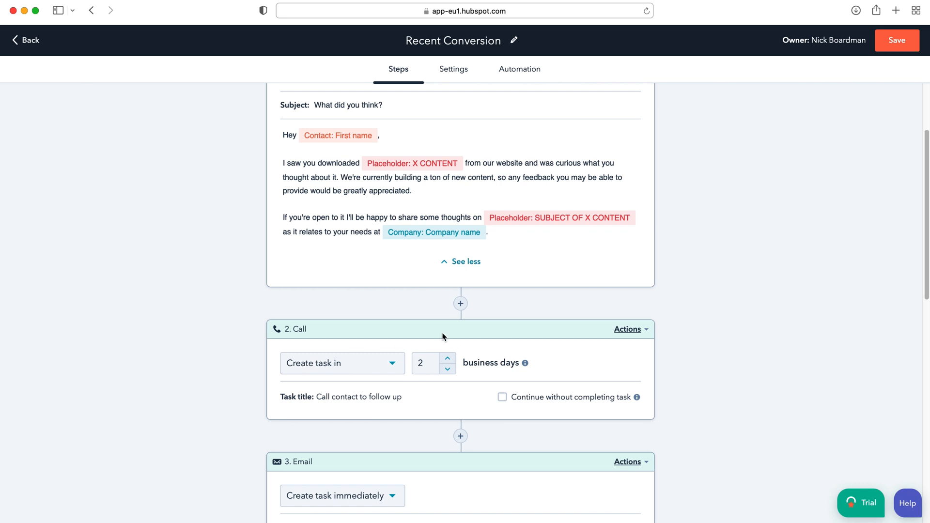
mouse_move(397, 368)
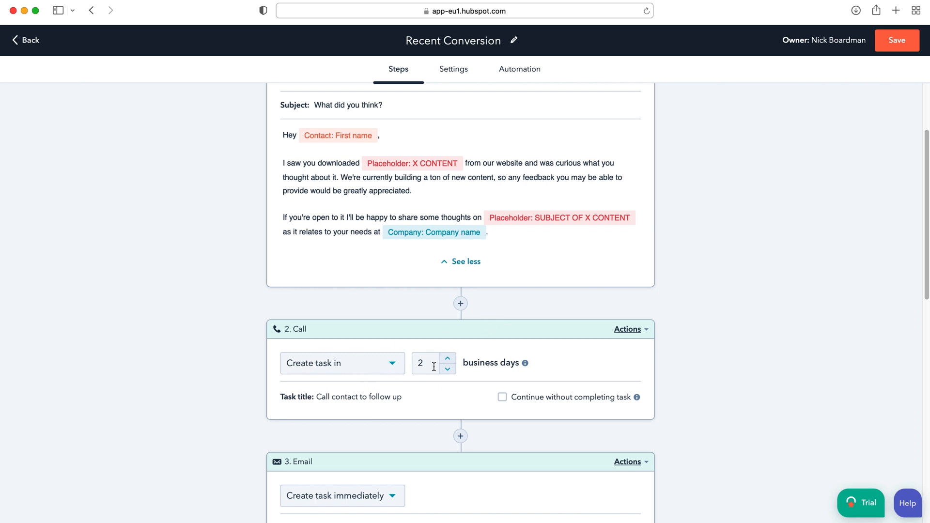
scroll(down, 3)
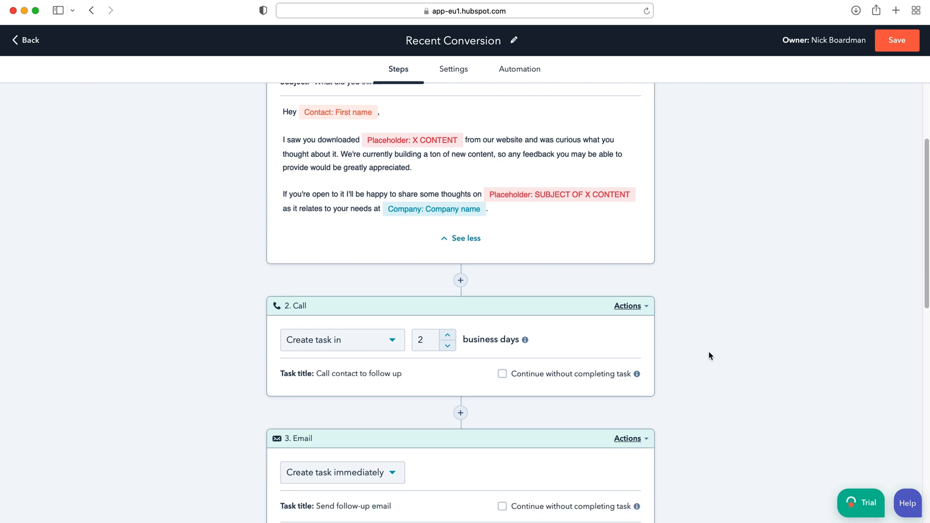
scroll(down, 3)
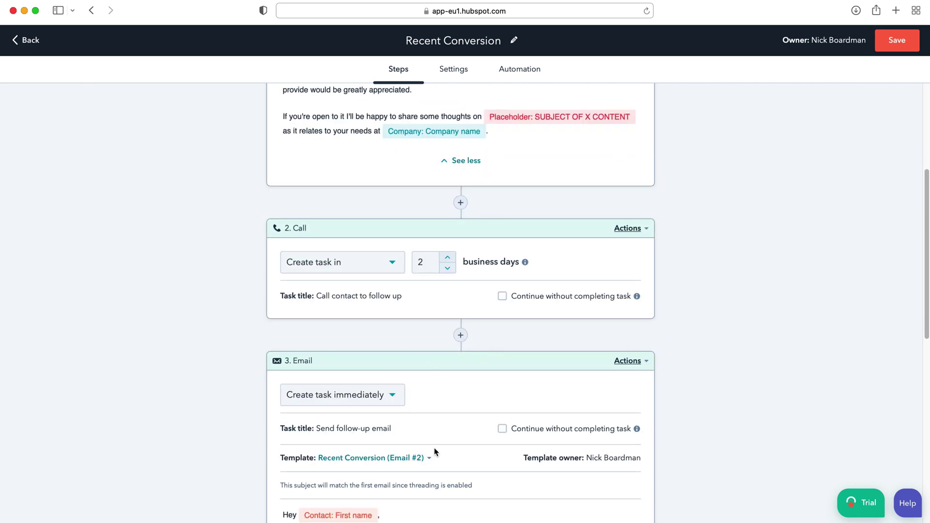
scroll(down, 3)
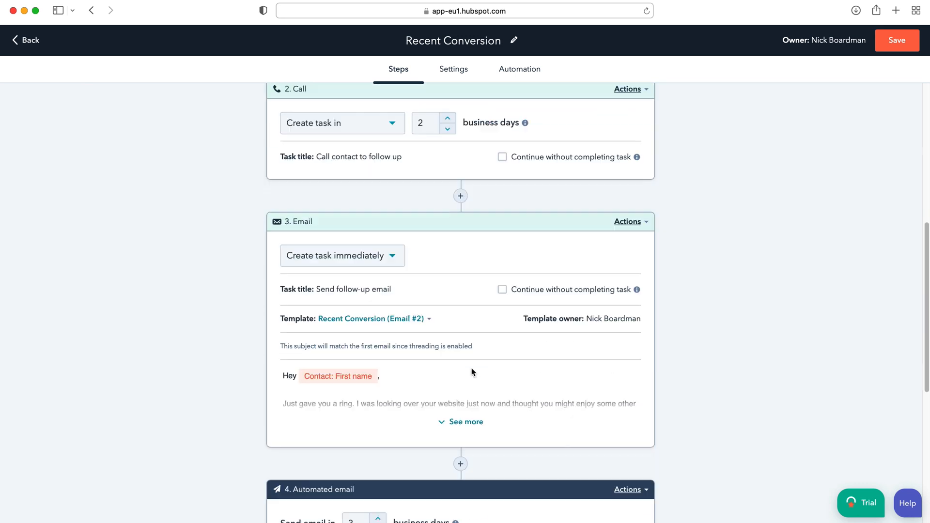
mouse_move(438, 152)
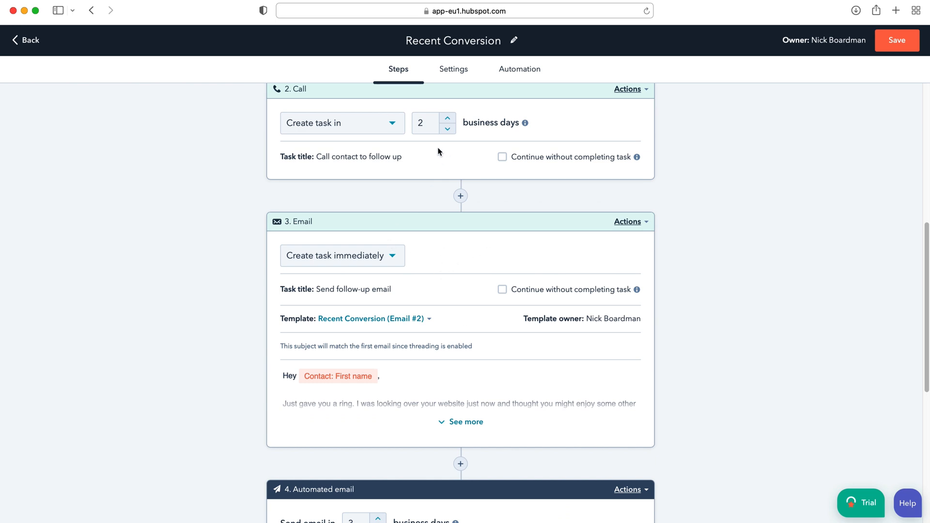
scroll(down, 3)
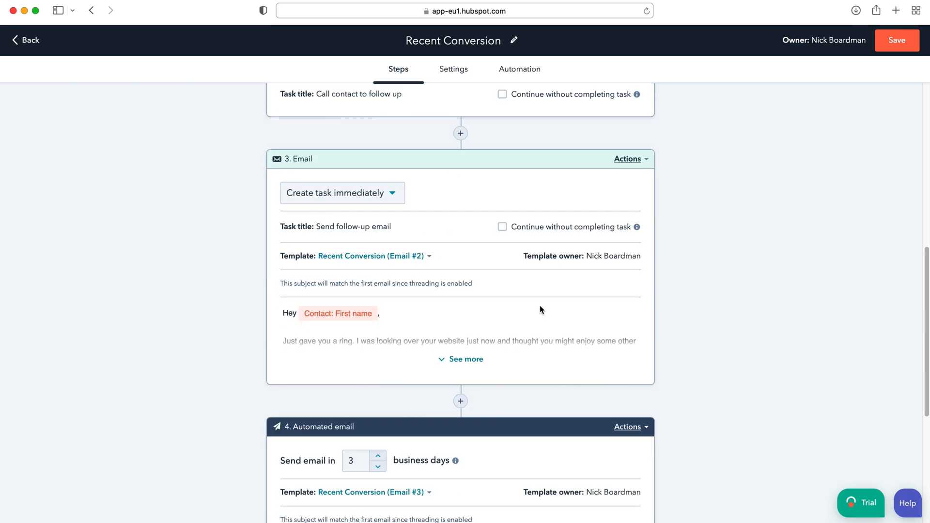
scroll(down, 3)
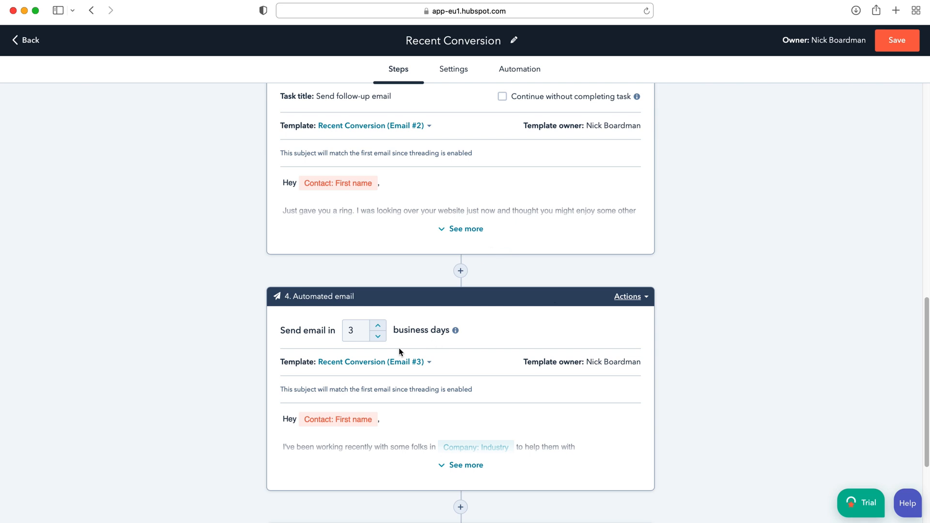
scroll(up, 3)
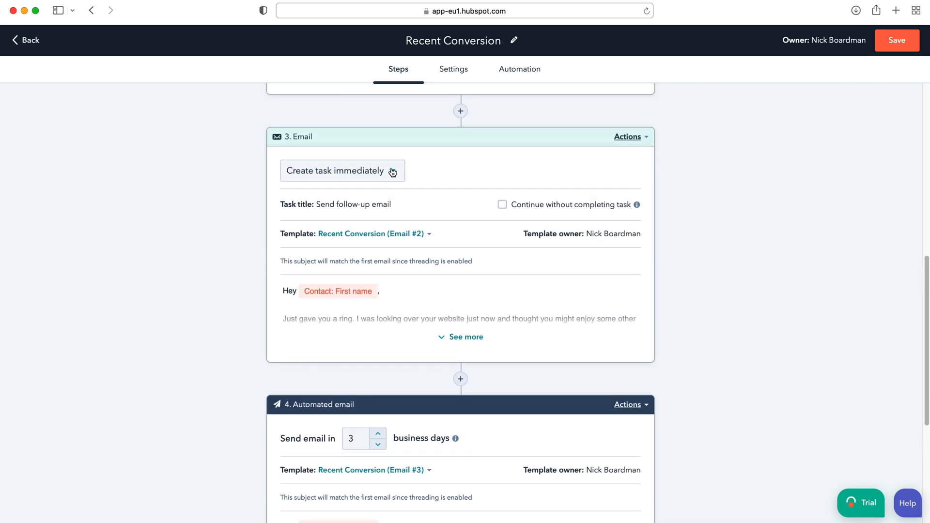
scroll(down, 3)
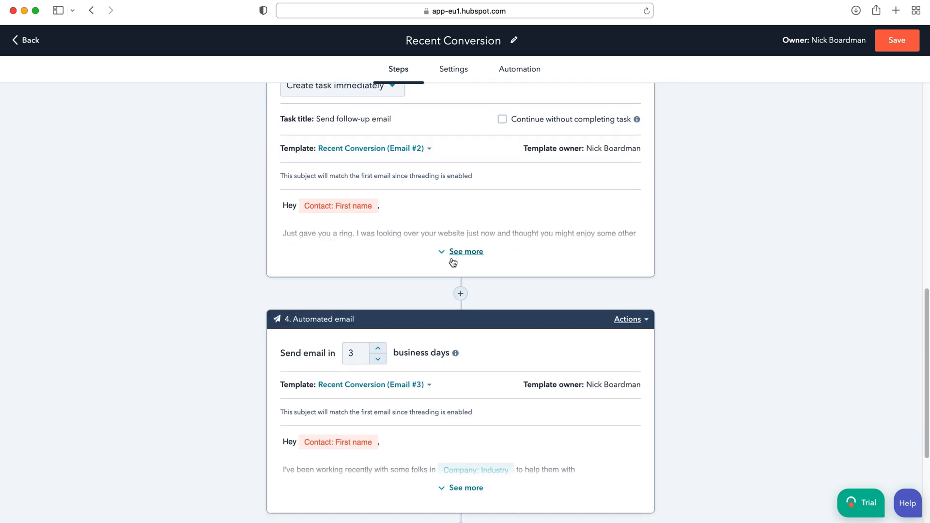
click(466, 488)
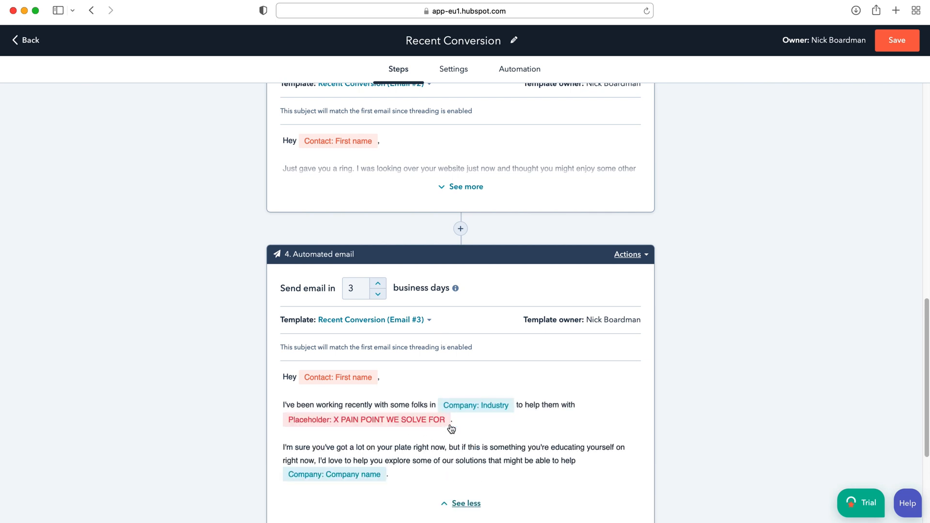
scroll(down, 3)
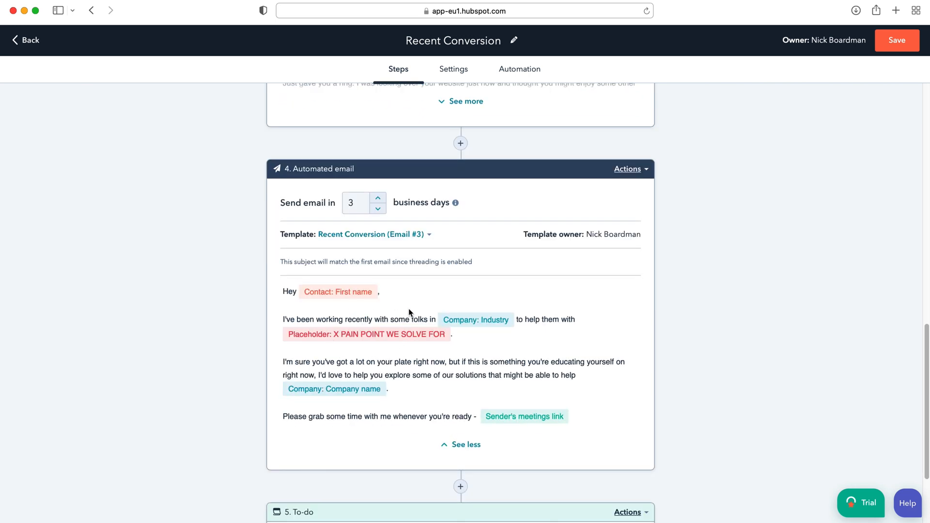
mouse_move(337, 377)
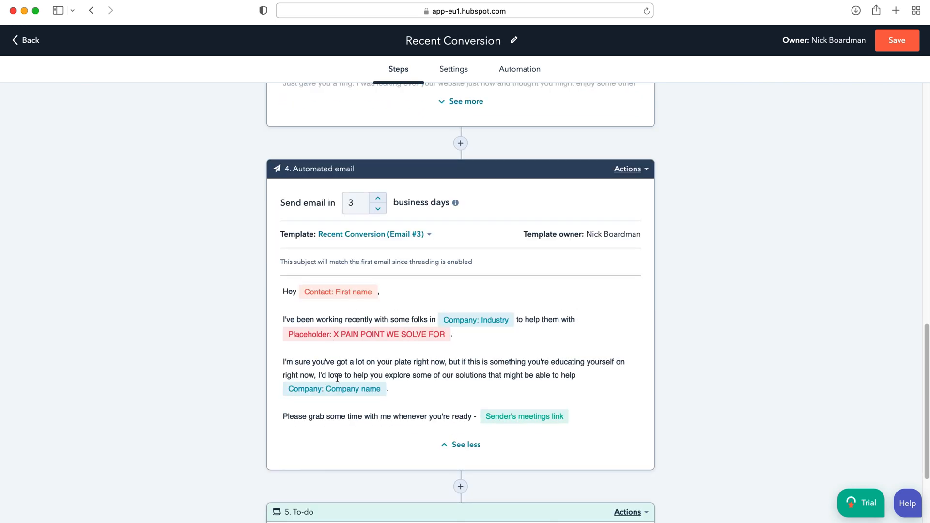
scroll(down, 3)
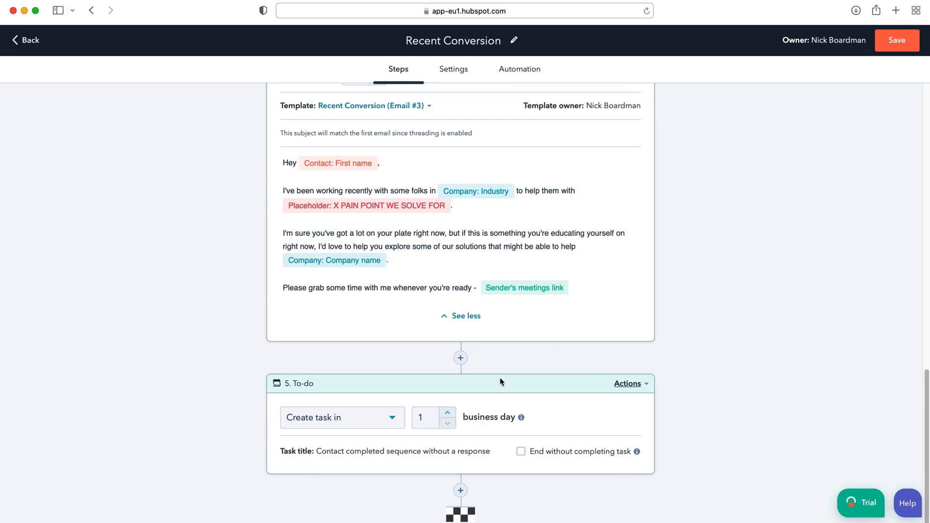
mouse_move(381, 412)
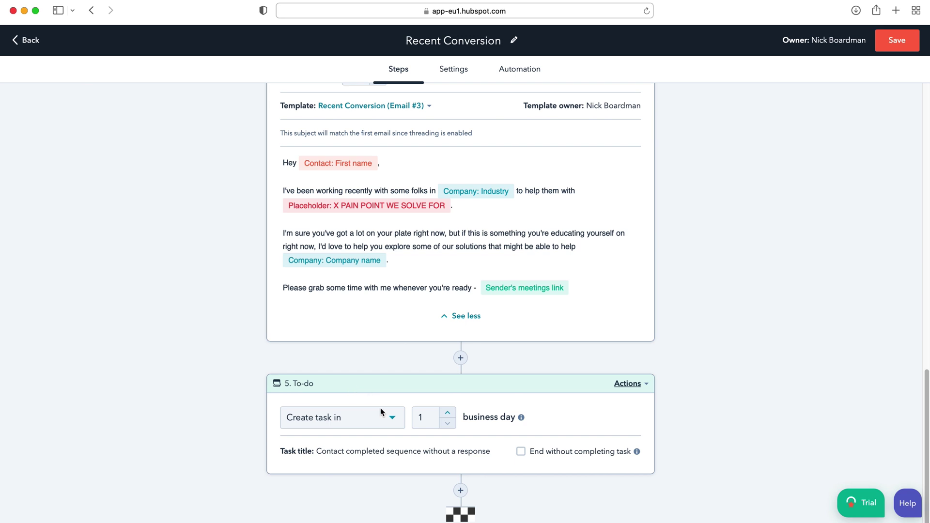
mouse_move(352, 454)
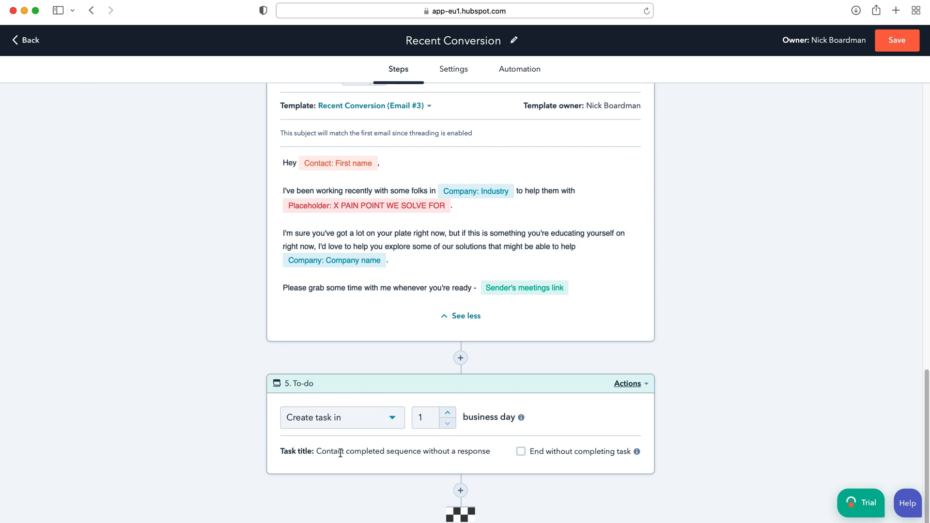
mouse_move(462, 473)
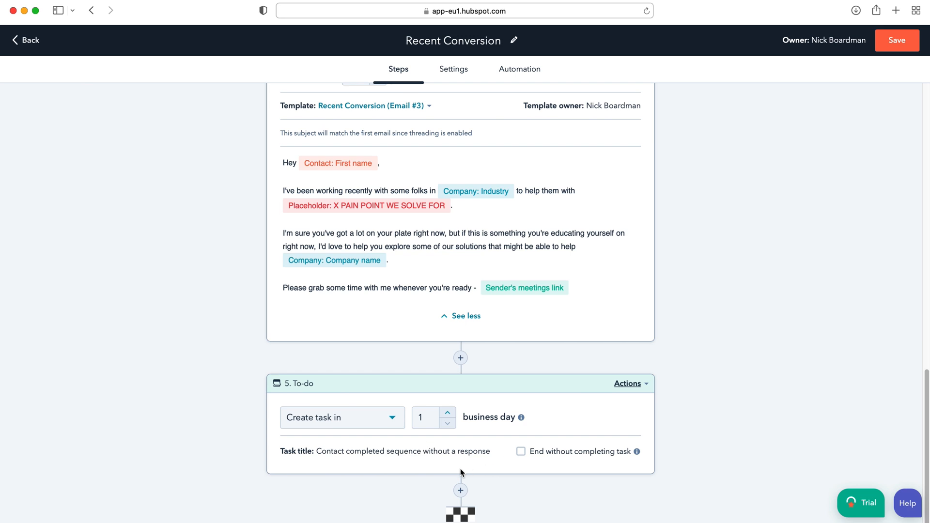
scroll(up, 3)
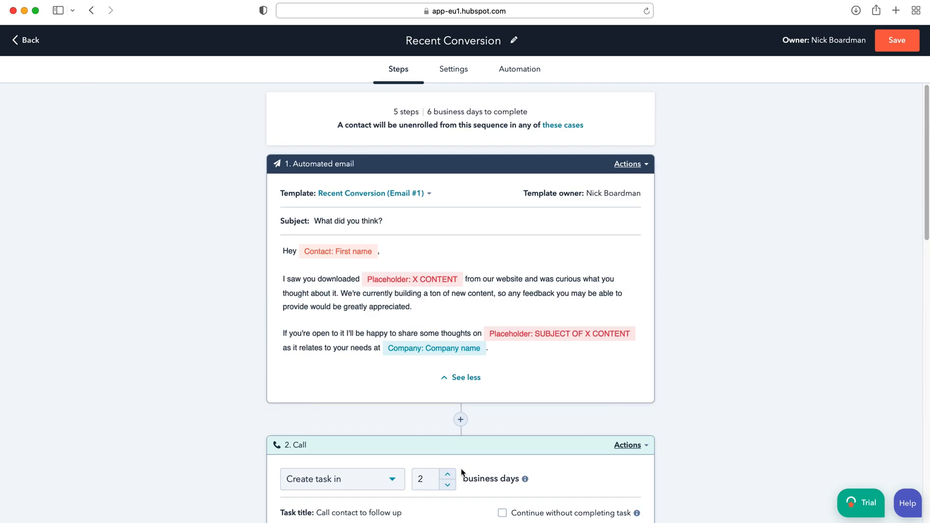
mouse_move(460, 378)
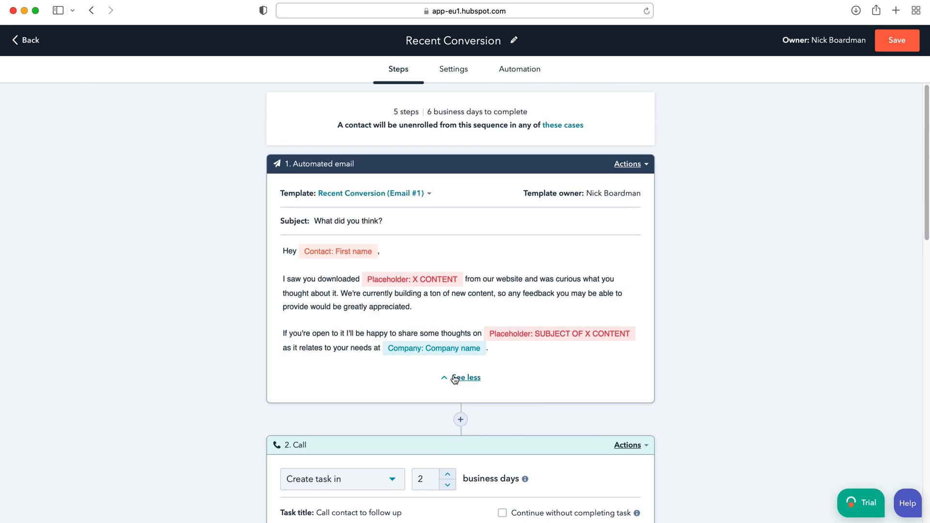
mouse_move(510, 217)
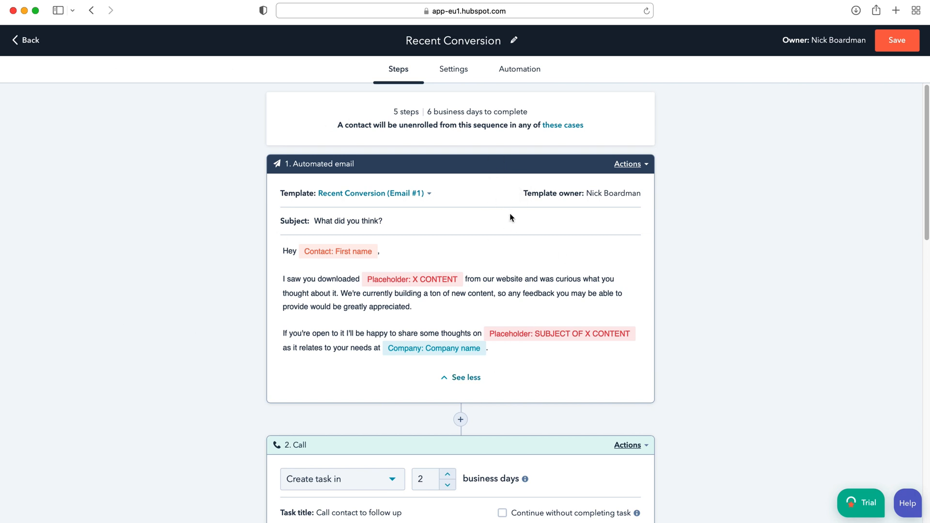
mouse_move(460, 420)
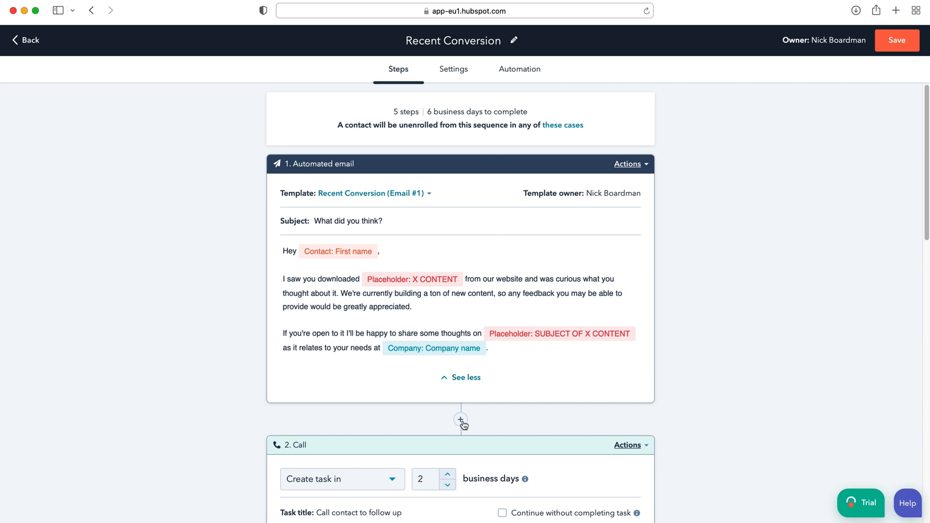
click(460, 419)
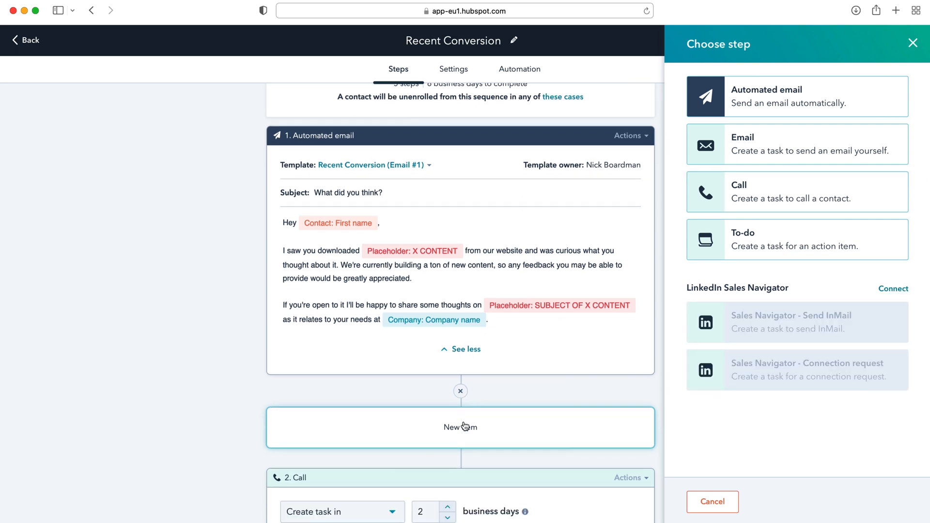
mouse_move(780, 163)
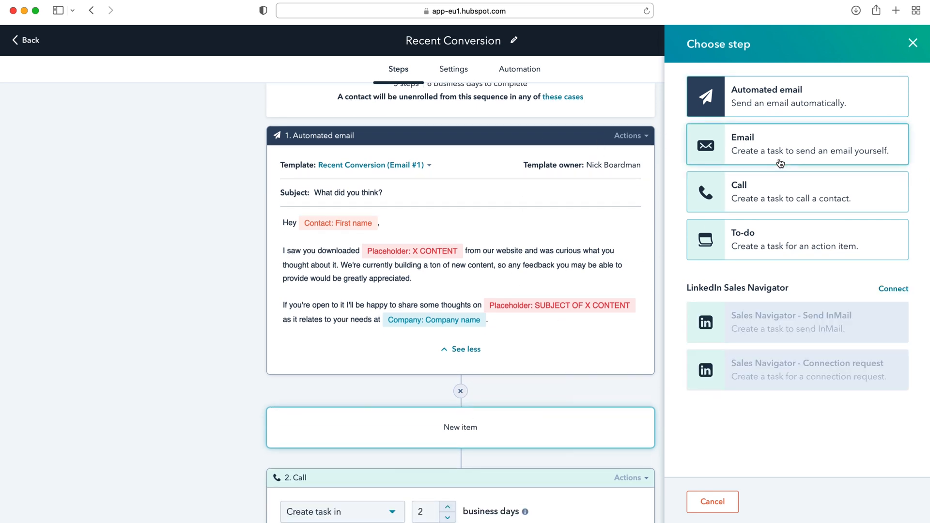
mouse_move(786, 202)
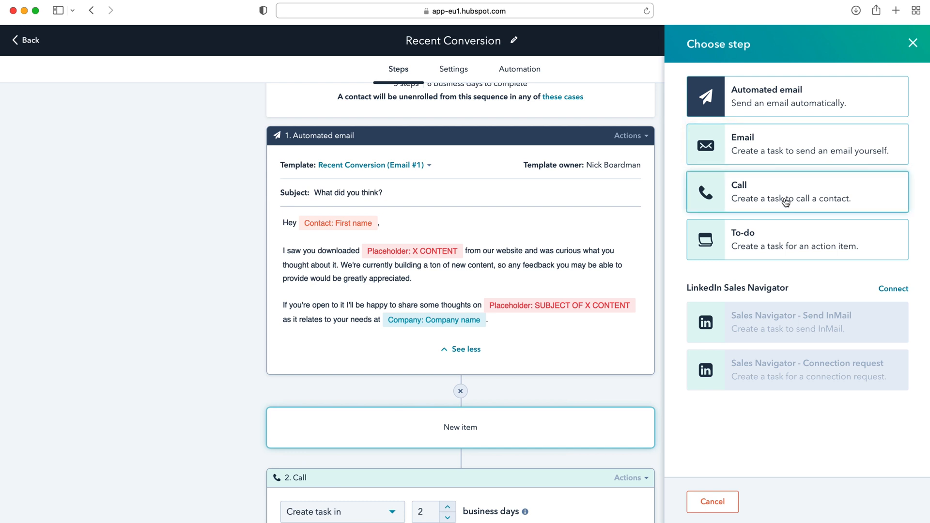
mouse_move(779, 298)
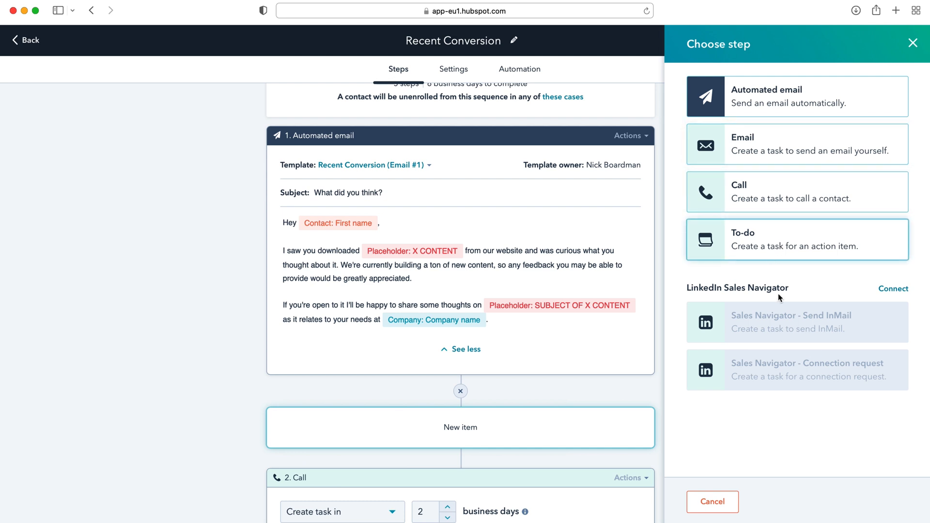
mouse_move(805, 333)
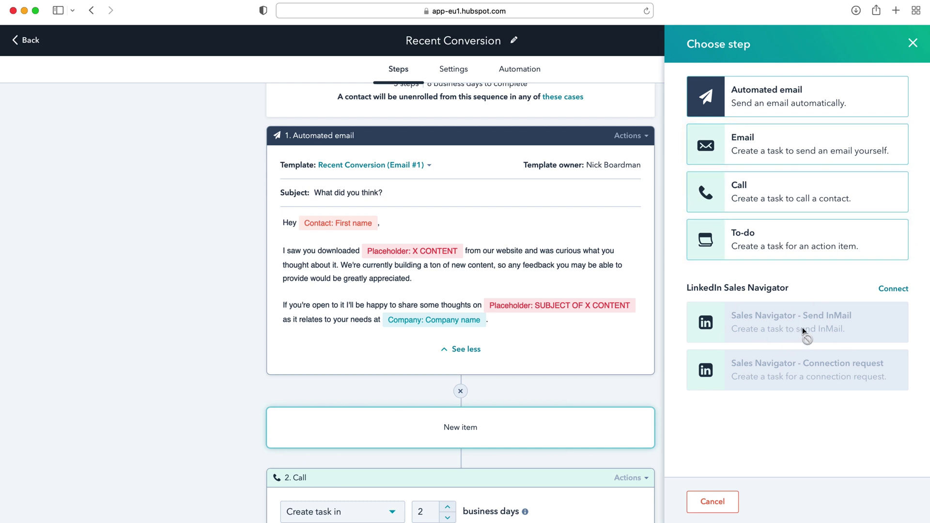
mouse_move(756, 388)
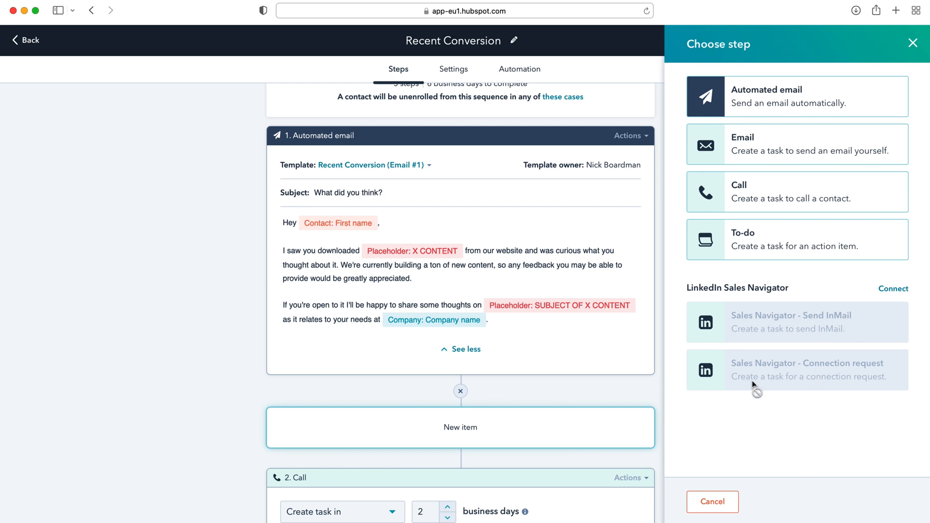
mouse_move(460, 395)
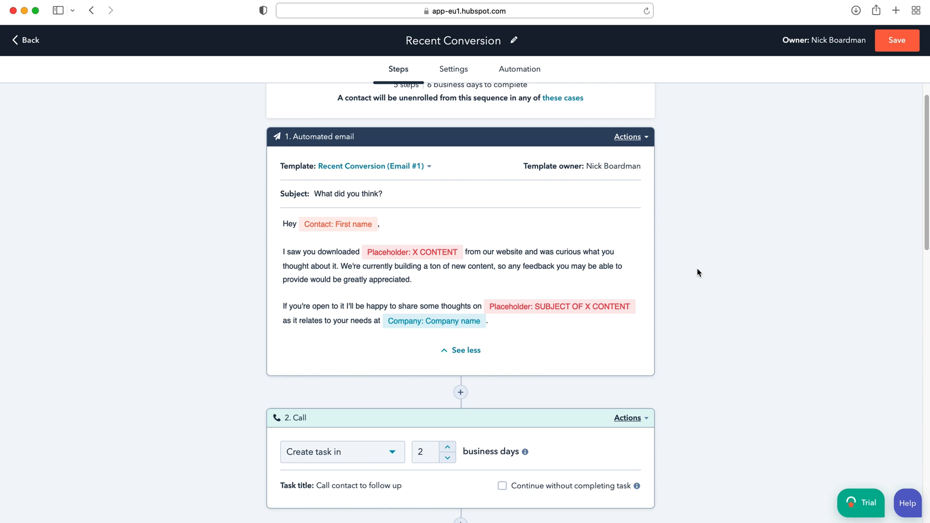
scroll(up, 3)
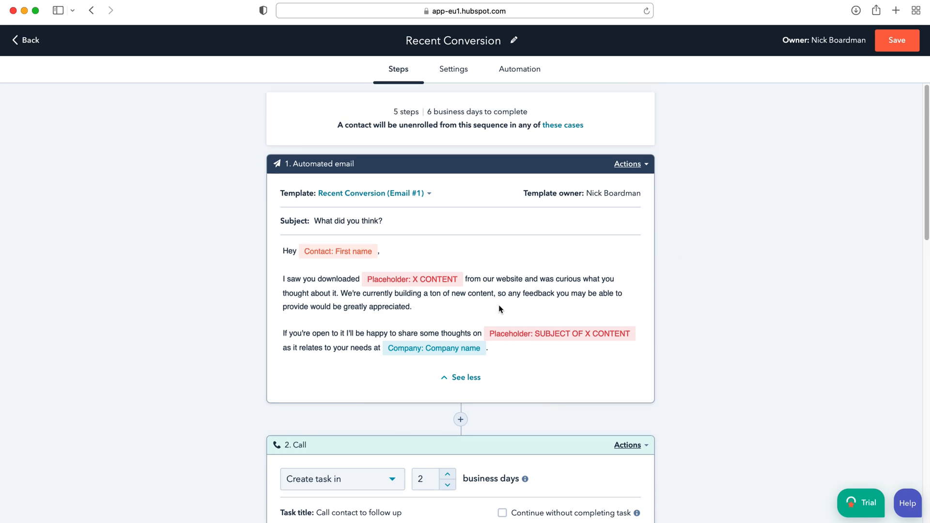
View the sequence settings and toggle task email reminders on, then back off
click(452, 69)
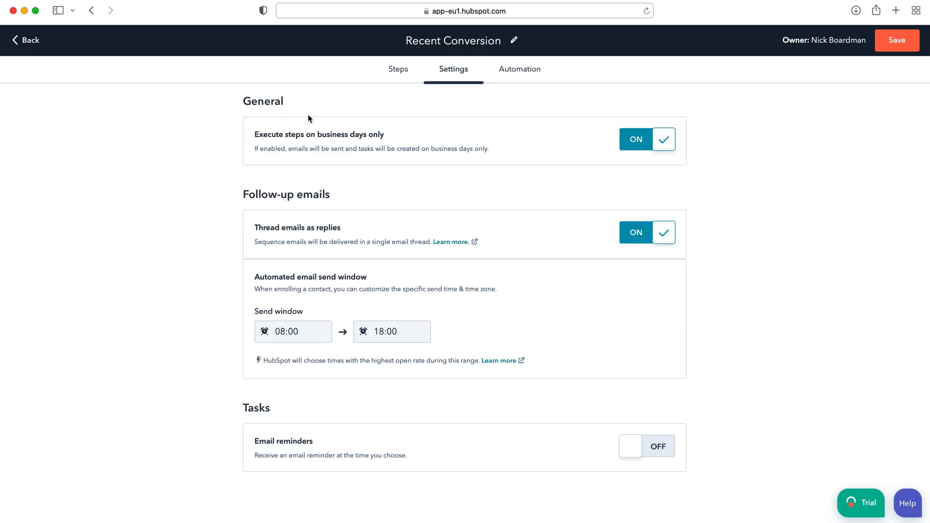
mouse_move(454, 141)
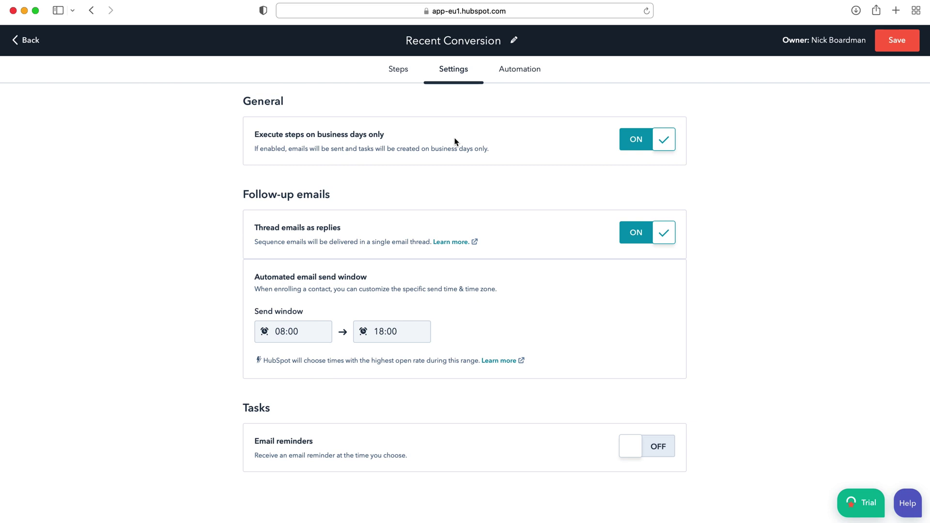
mouse_move(412, 309)
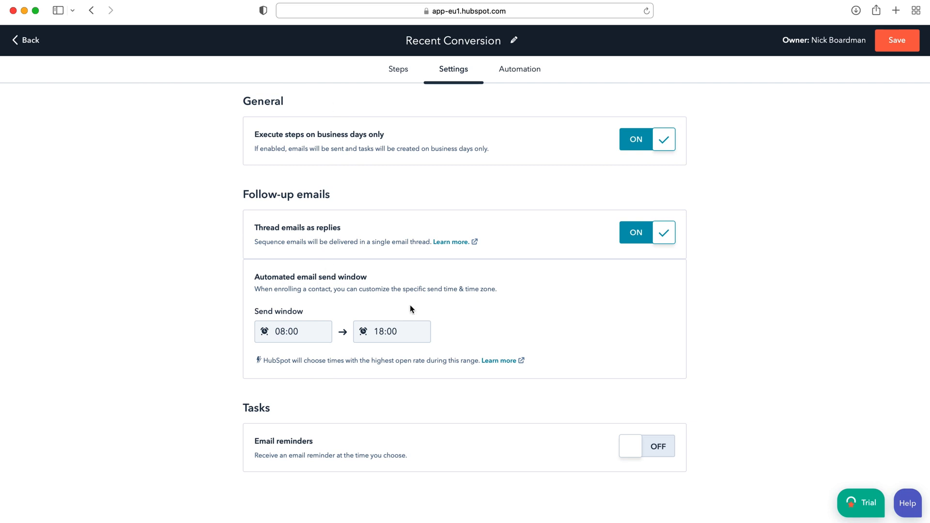
mouse_move(283, 433)
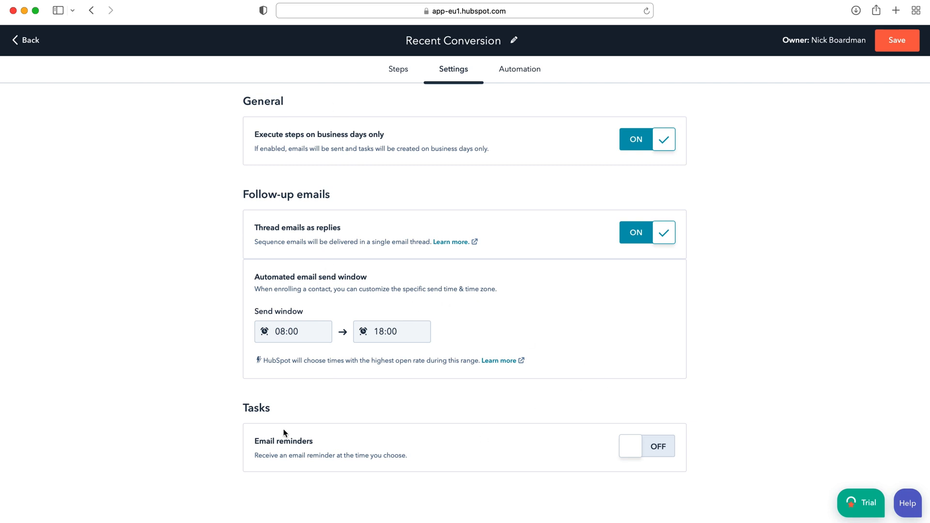
mouse_move(364, 455)
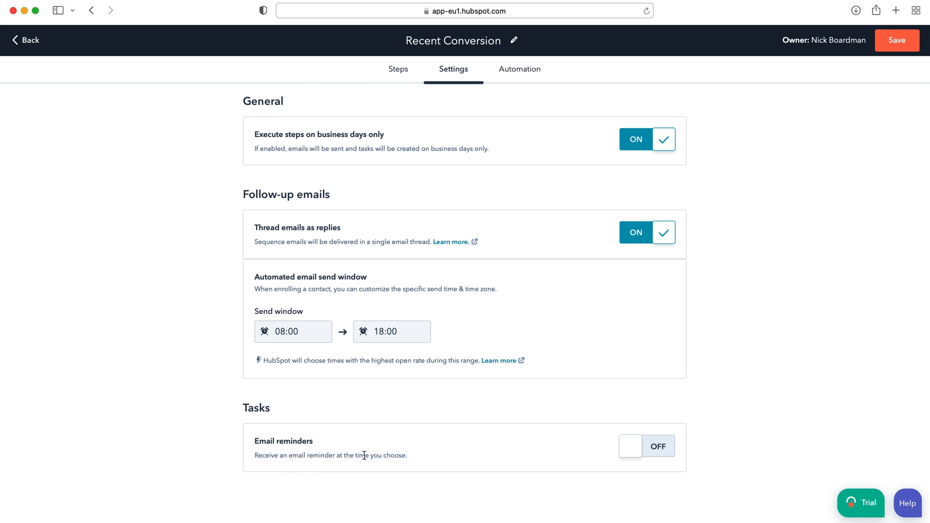
click(646, 446)
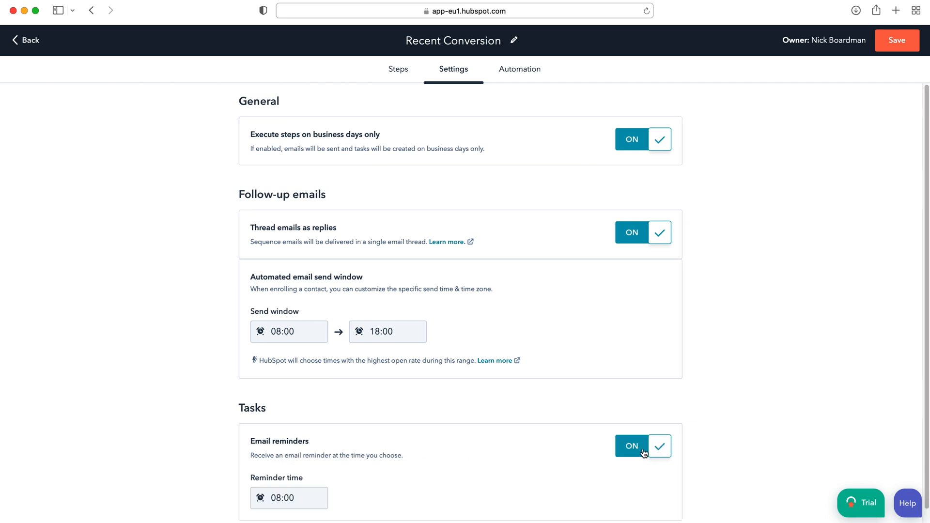
scroll(down, 3)
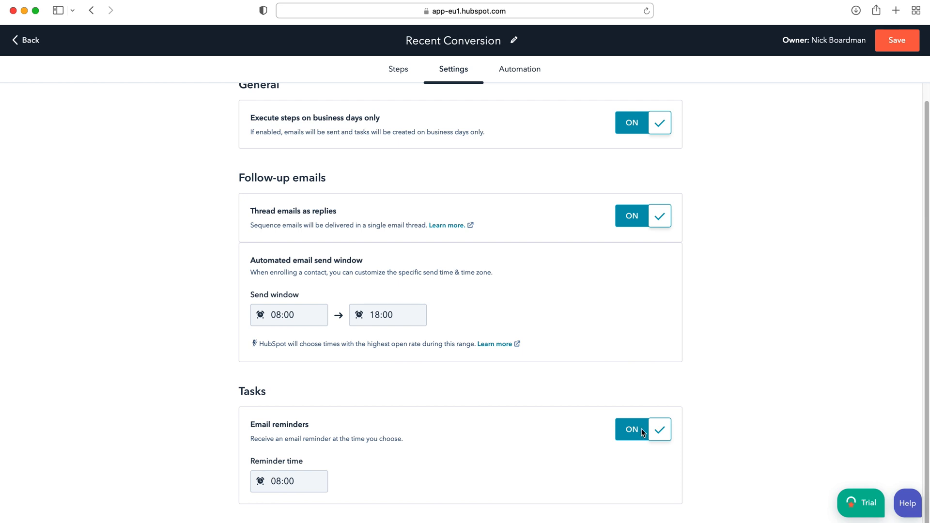
click(643, 430)
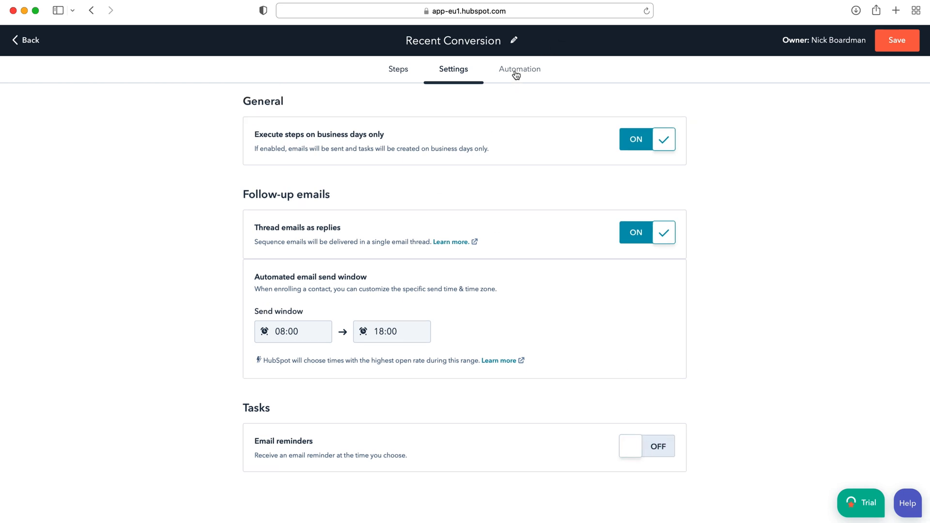
View the Recent Conversion unenrollment triggers, such as contact replies and meeting scheduling
click(519, 69)
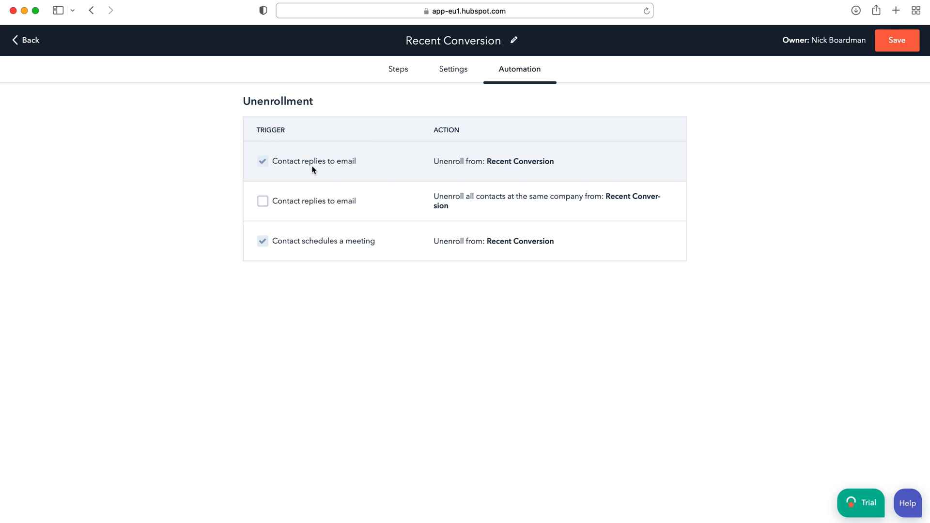
mouse_move(559, 185)
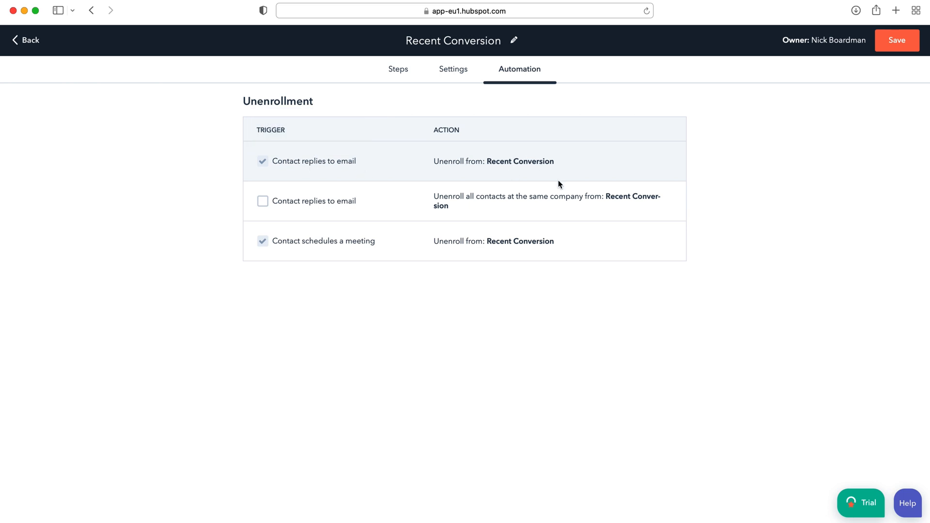
mouse_move(331, 155)
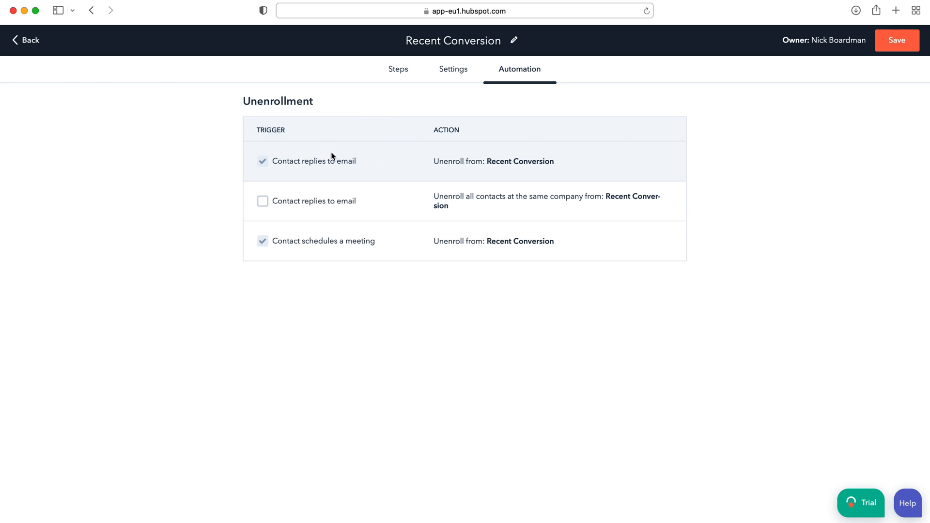
mouse_move(504, 196)
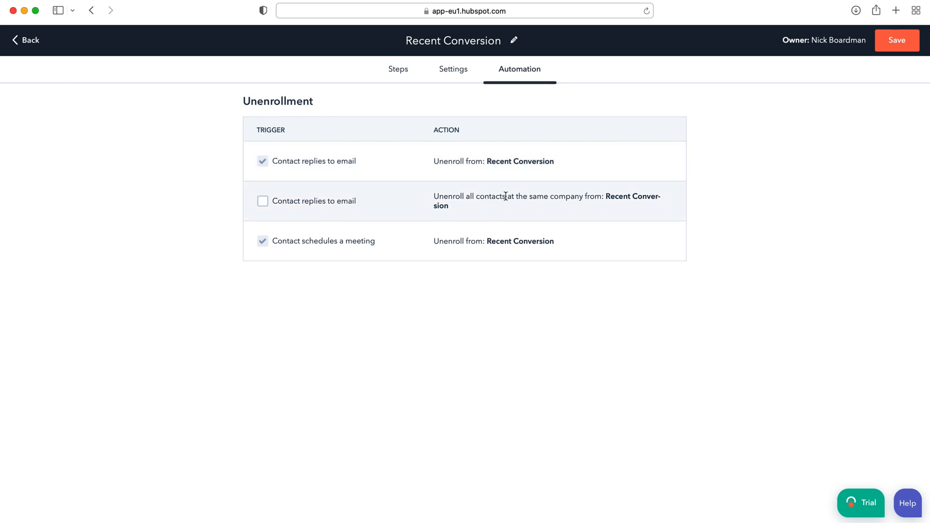
mouse_move(616, 192)
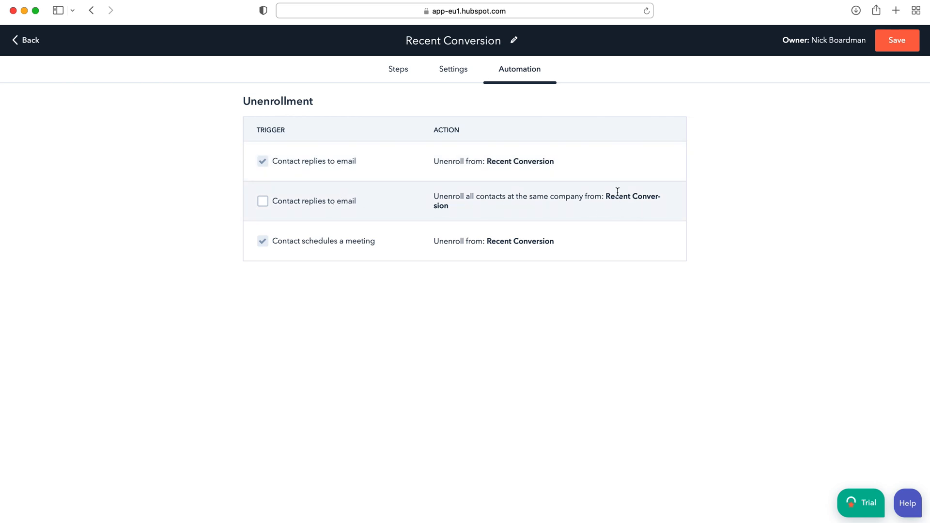
mouse_move(332, 259)
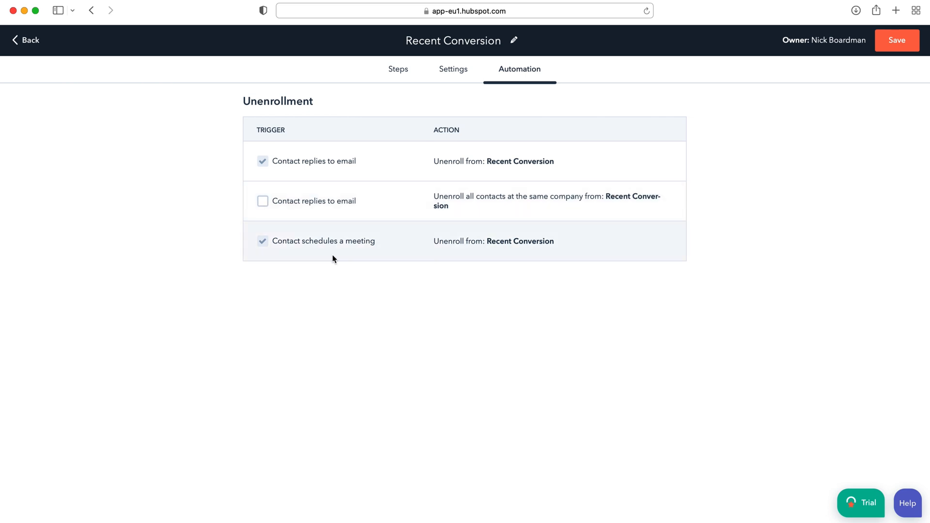
mouse_move(500, 256)
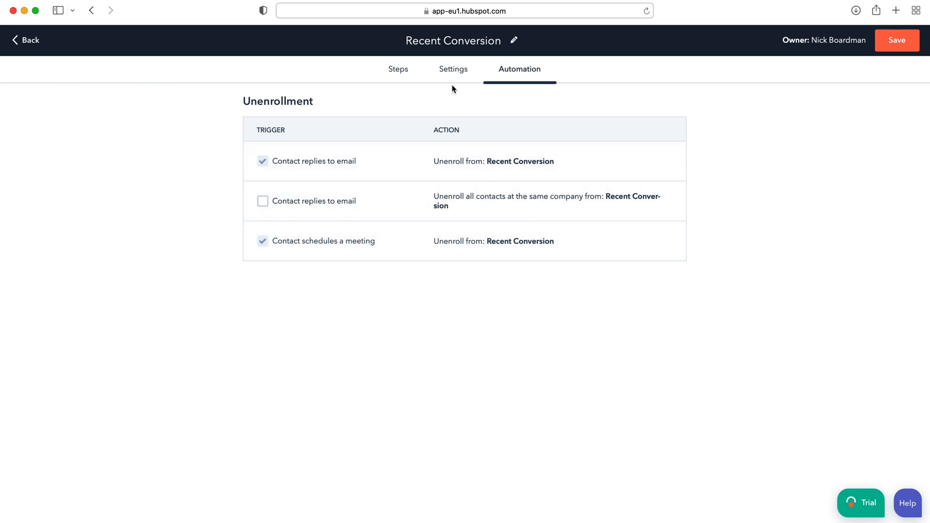
mouse_move(782, 56)
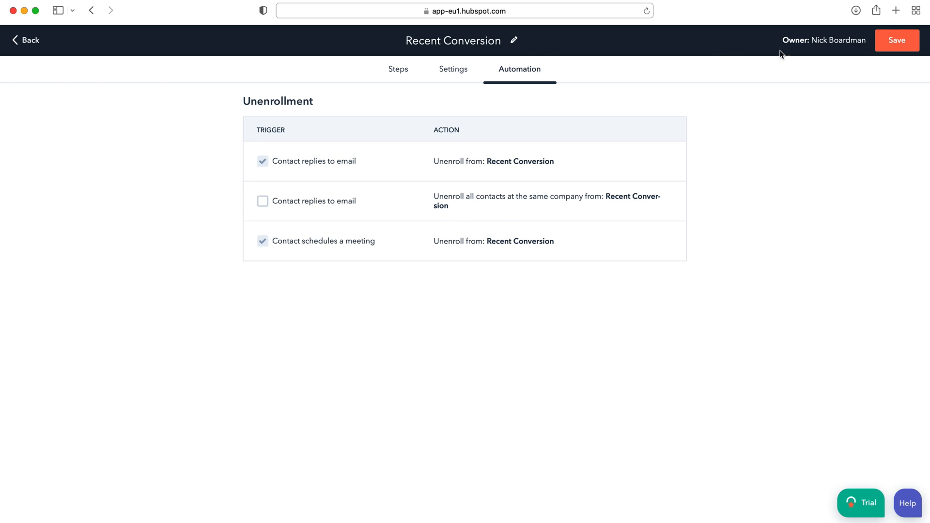
Rename the sequence title to 'Test Sequence'
double_click(452, 40)
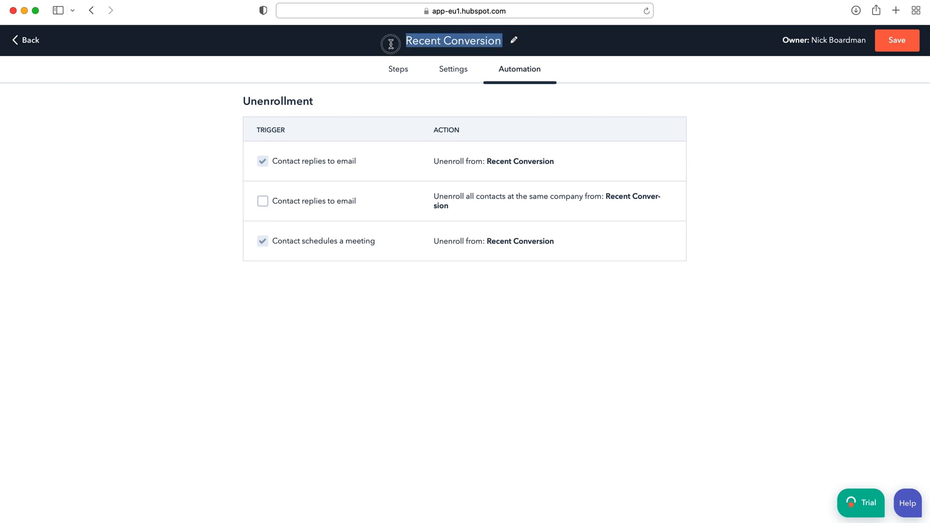
click(452, 40)
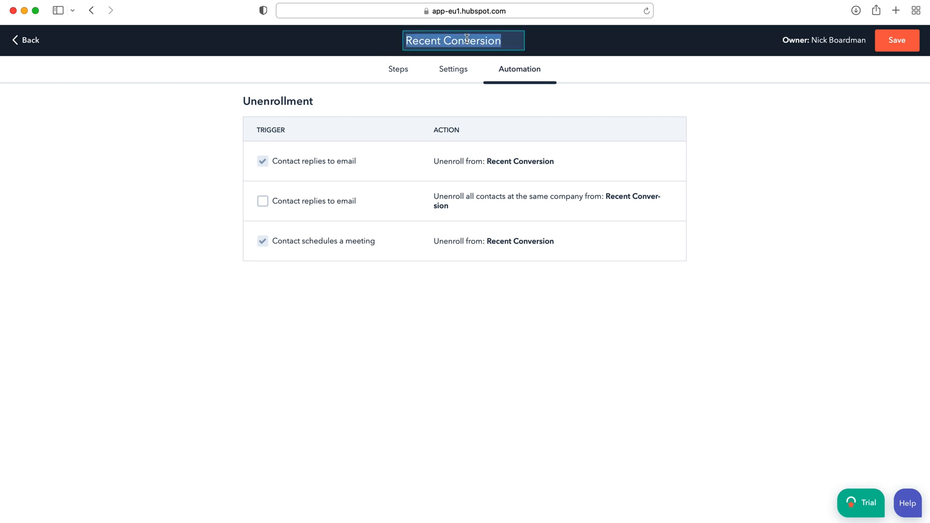
text(Test Sequence)
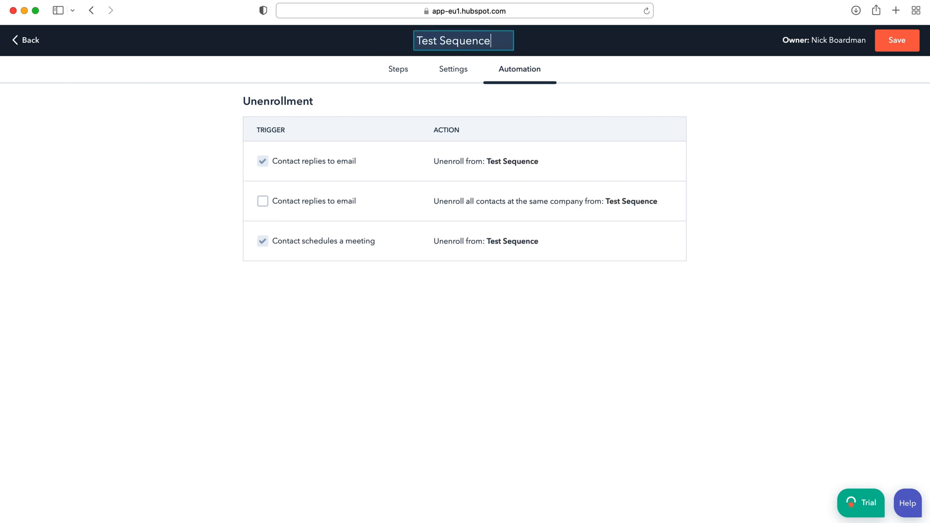
click(848, 117)
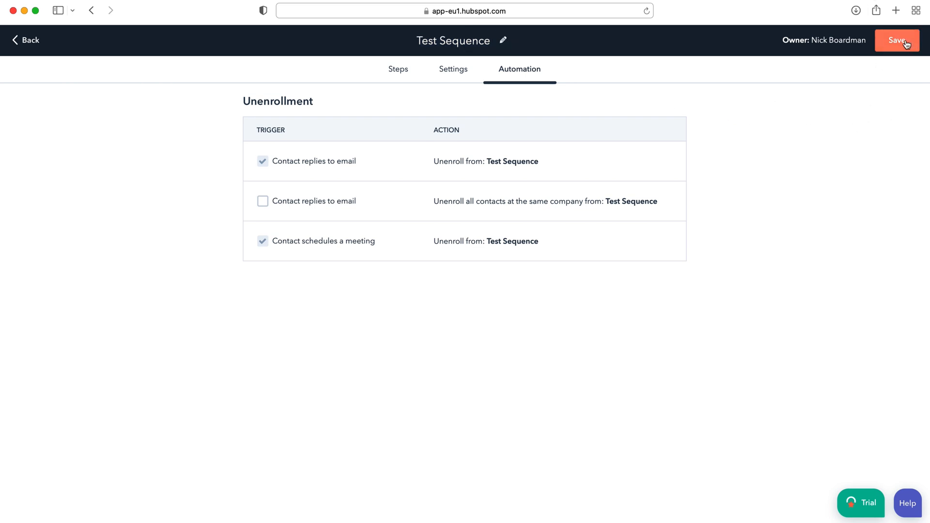
Save Test Sequence and find it in the Manage sequences list
click(896, 39)
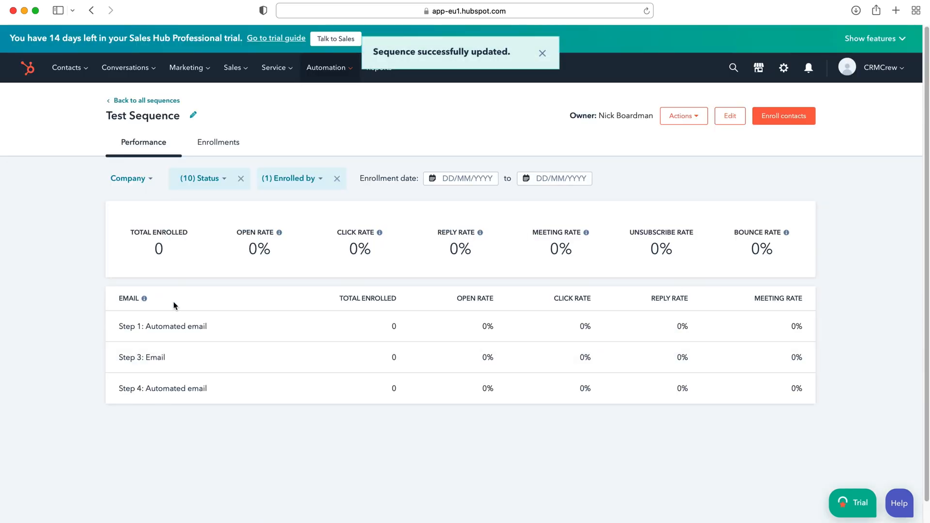
mouse_move(145, 100)
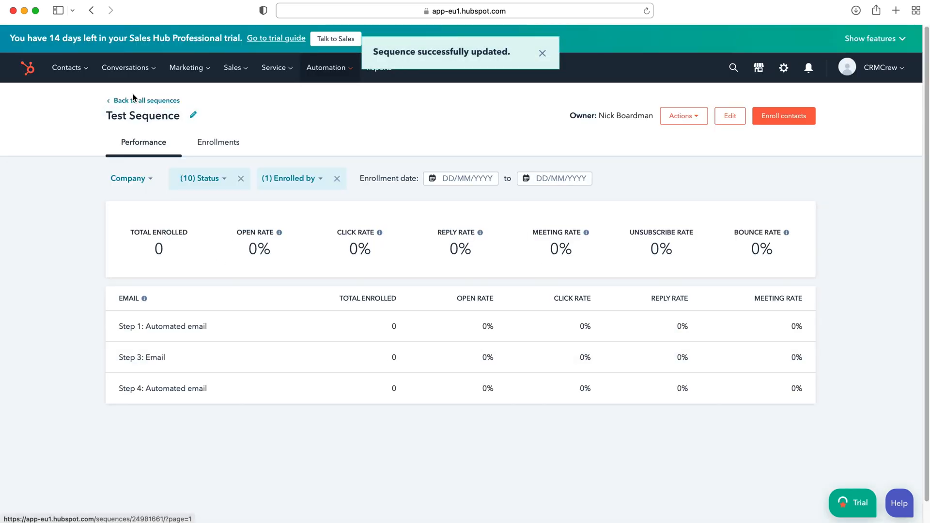
click(146, 101)
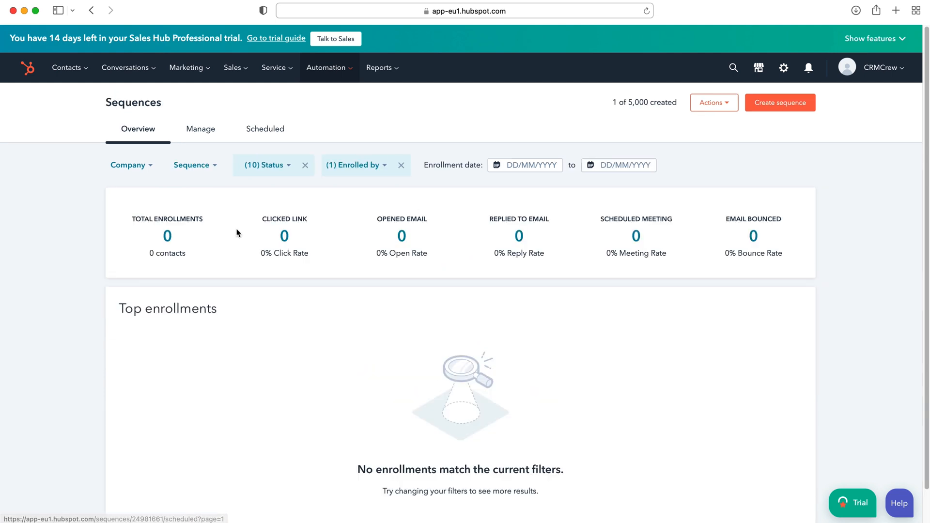
scroll(up, 3)
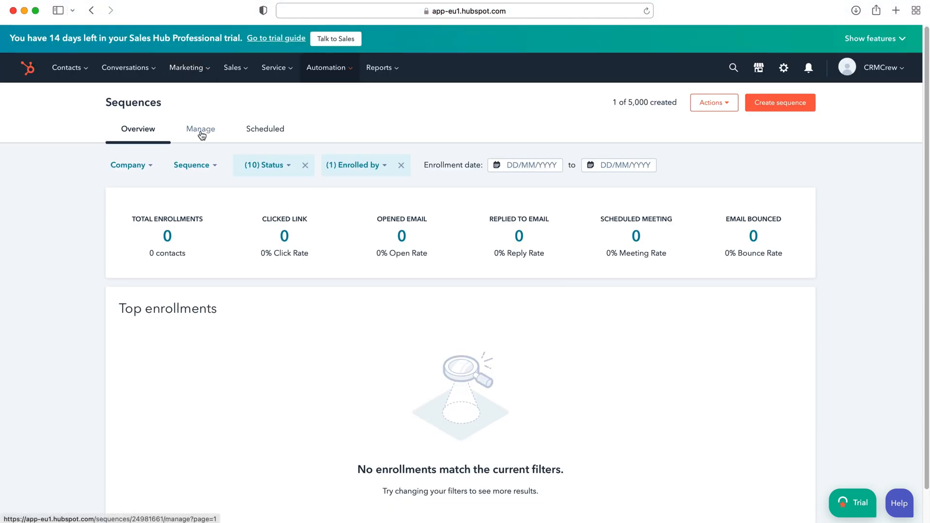
click(200, 129)
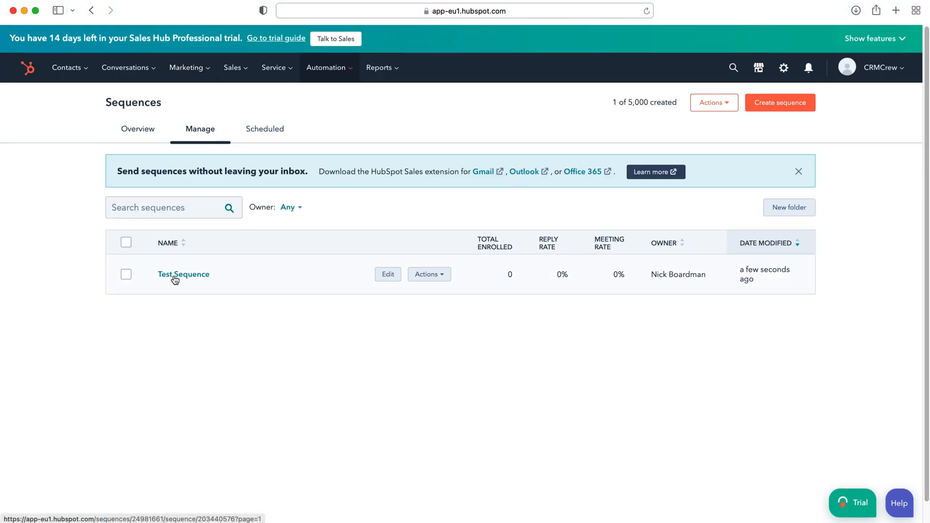
mouse_move(387, 274)
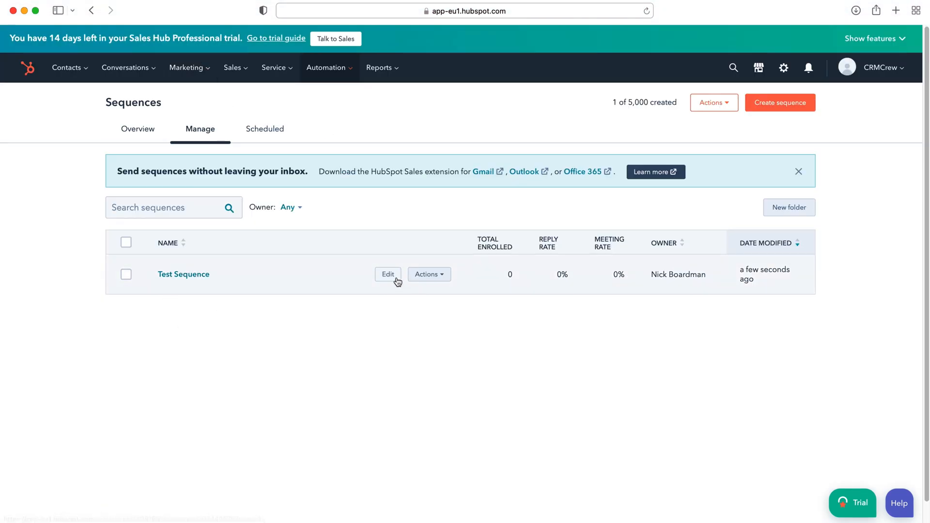
Edit Test Sequence, expand step 1's email text, and check its Actions menu
click(388, 274)
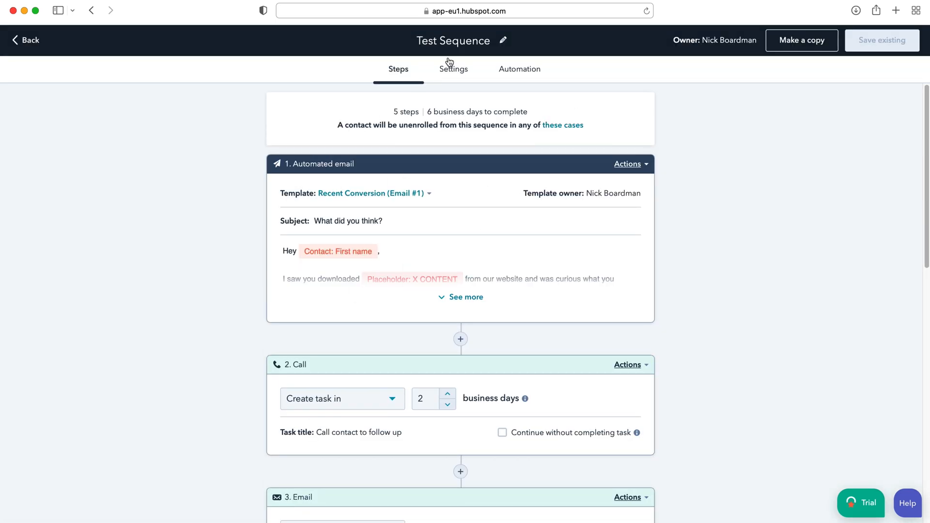
scroll(down, 3)
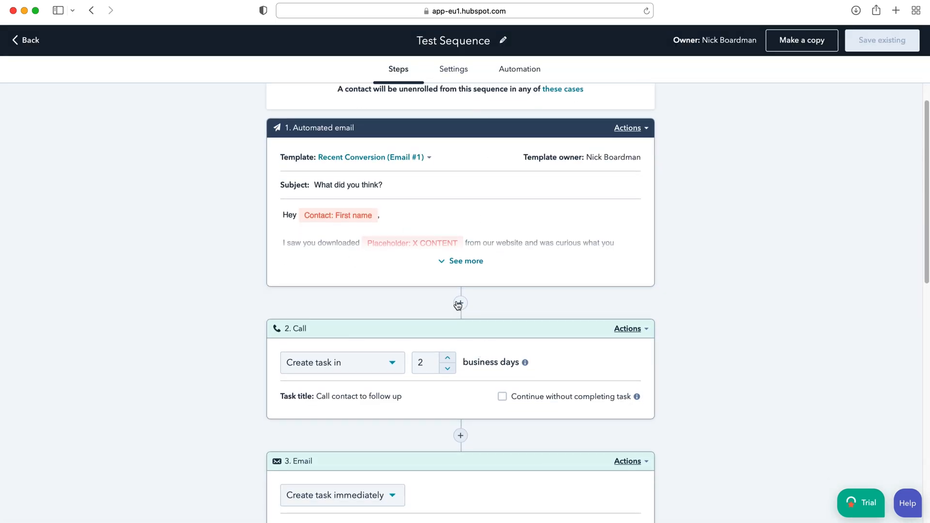
mouse_move(359, 199)
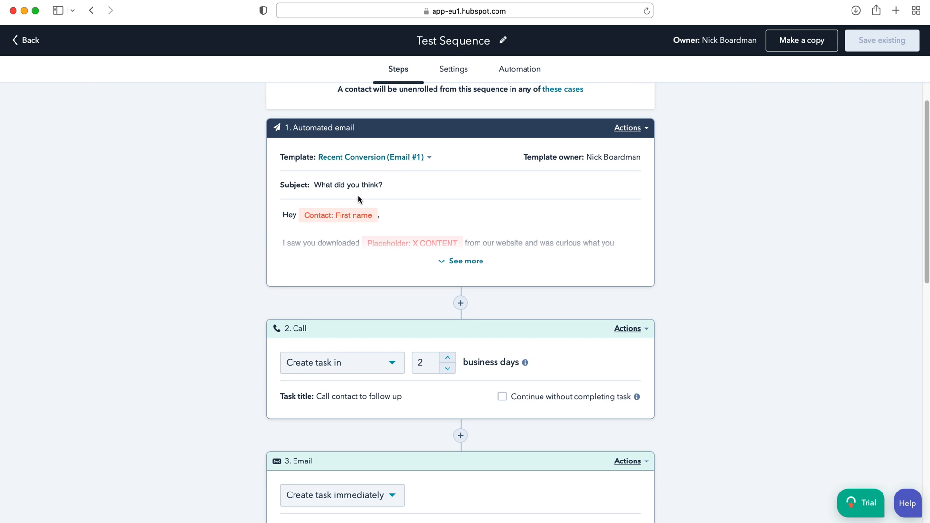
click(465, 261)
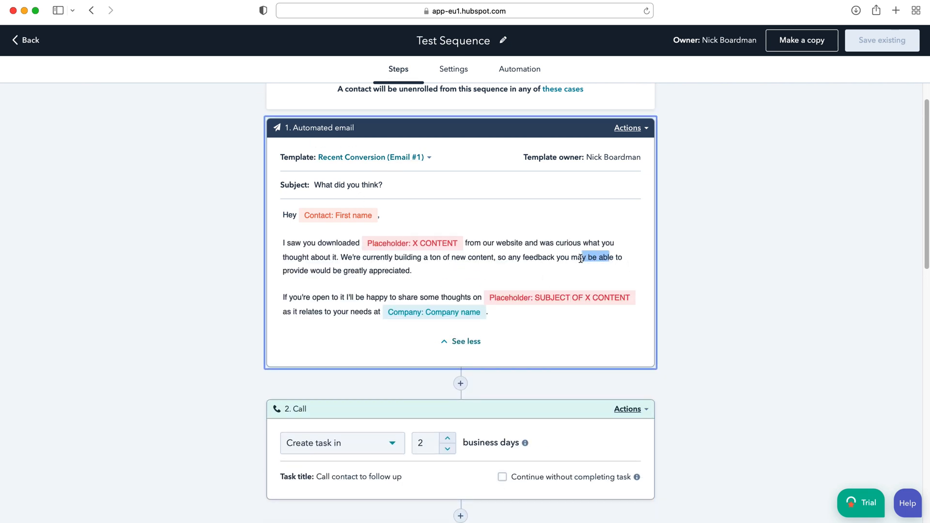
click(628, 127)
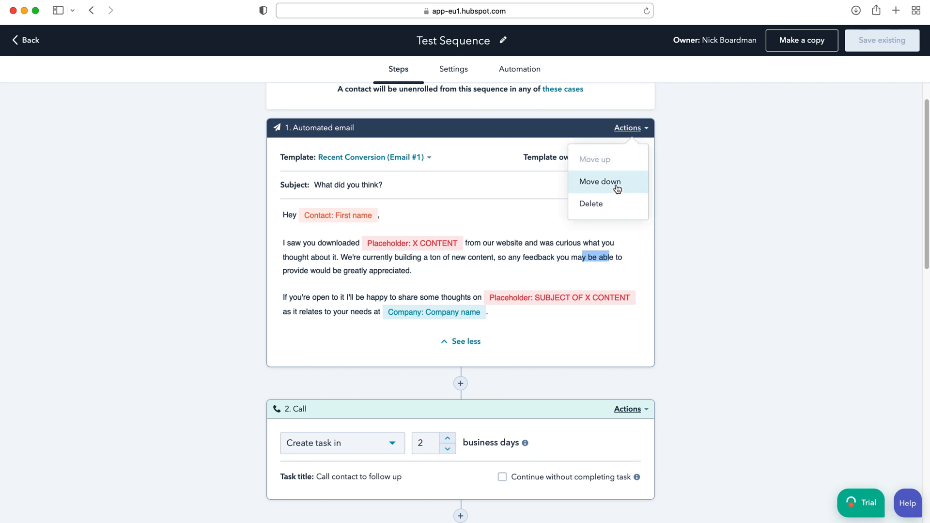
mouse_move(745, 205)
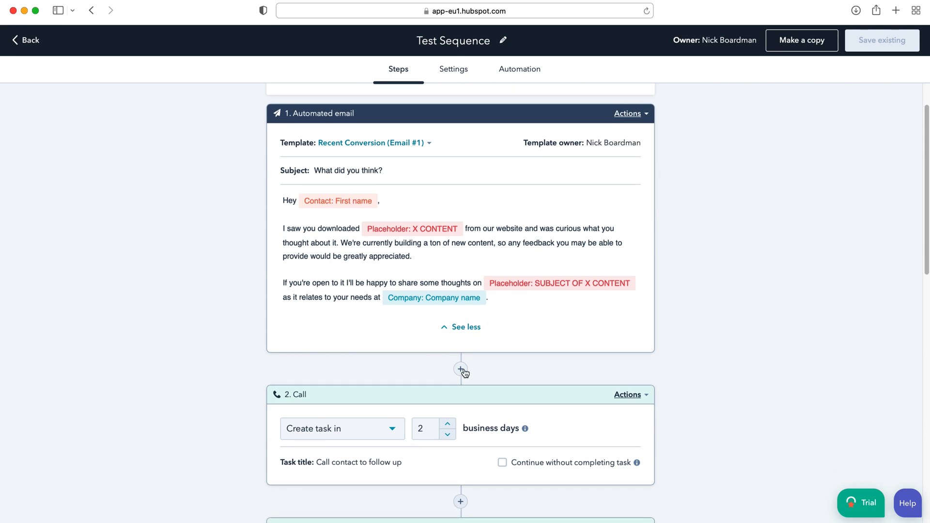
Insert an Email task titled 'Test Email' as step 2, after the first email and before the Call step
click(460, 368)
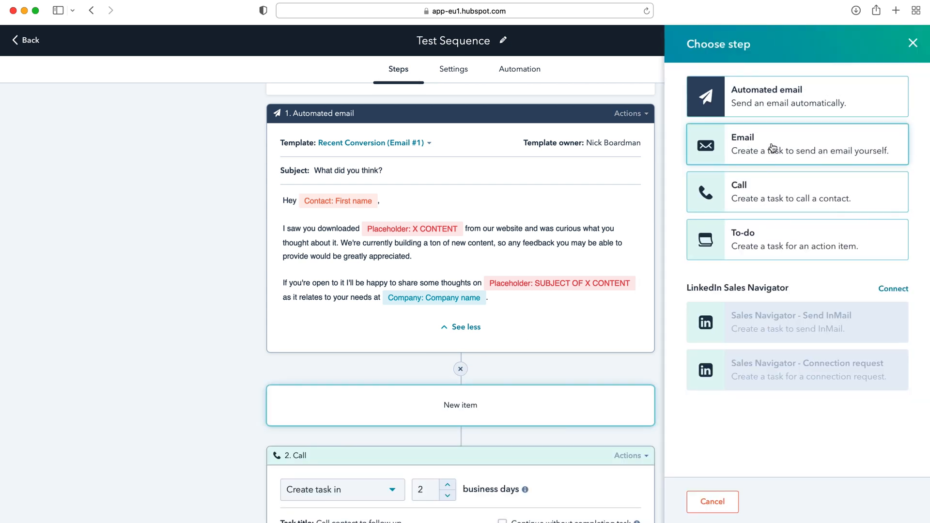
click(796, 143)
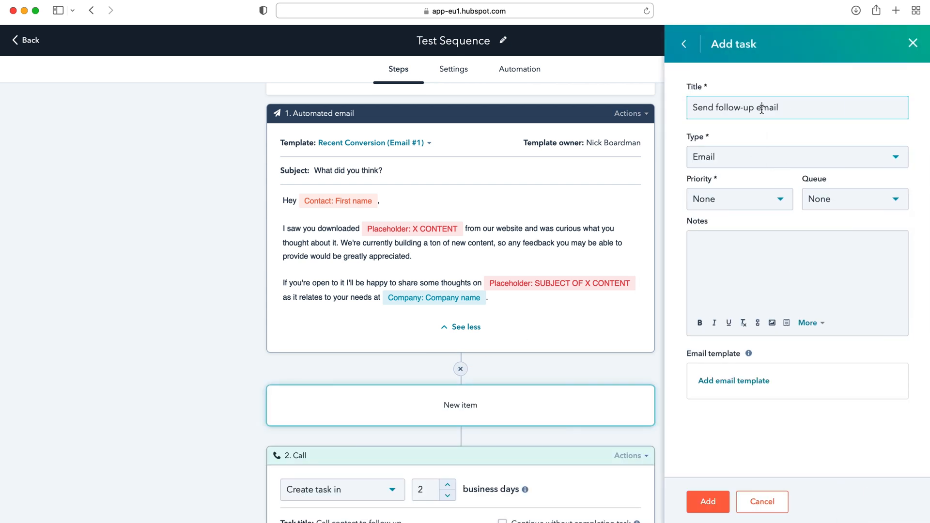
text(Test)
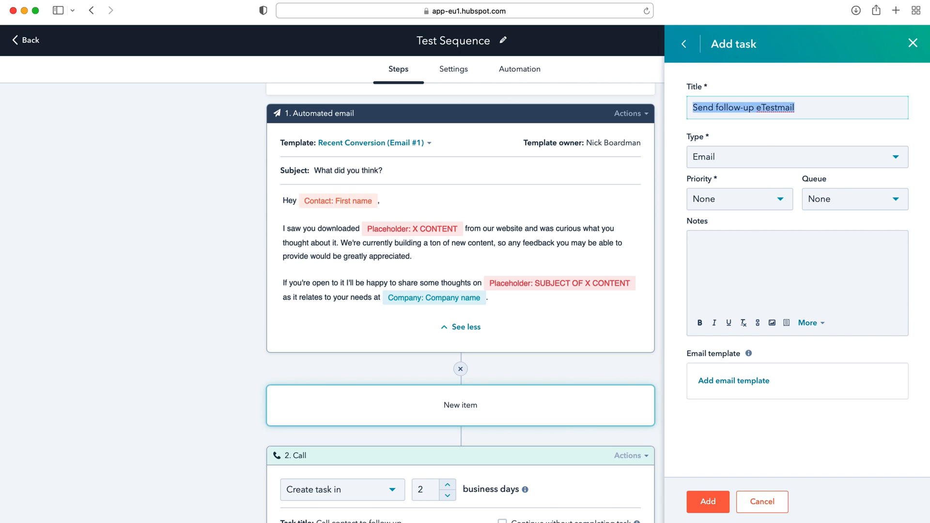
text(Test Email)
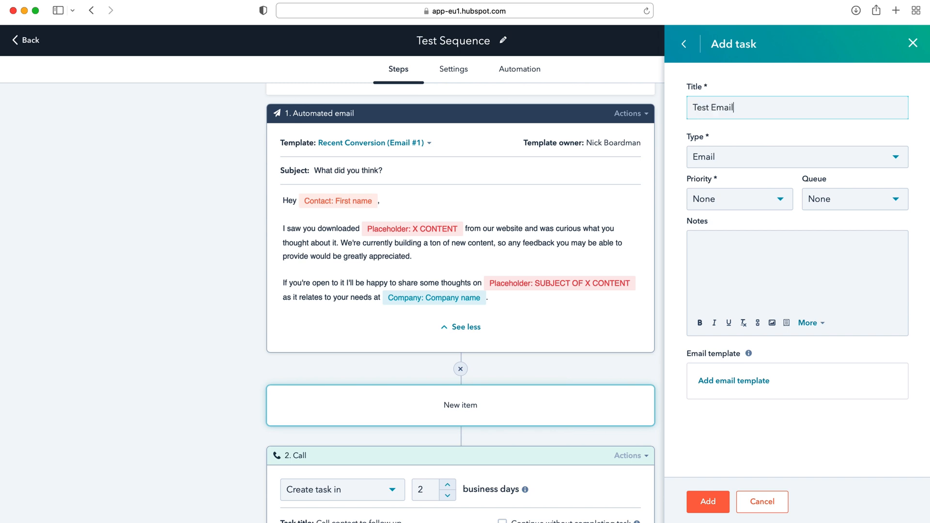
click(706, 502)
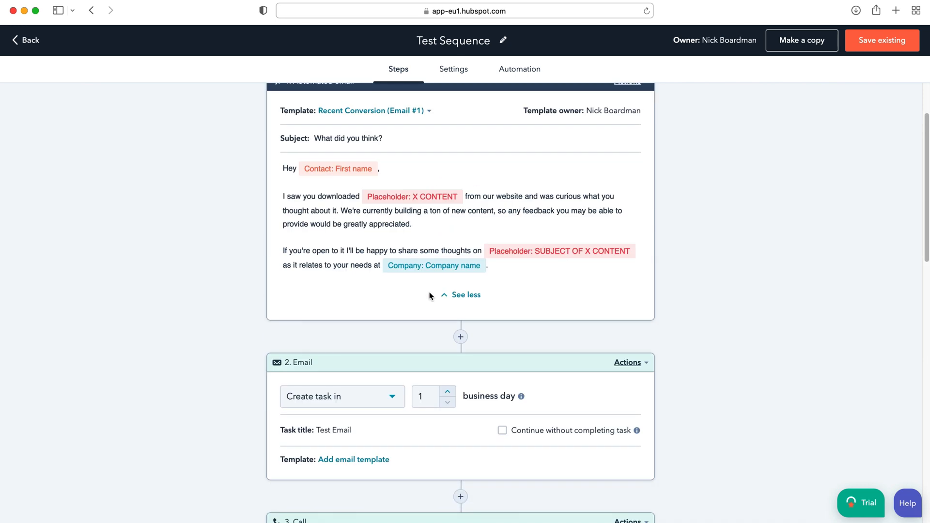
mouse_move(393, 402)
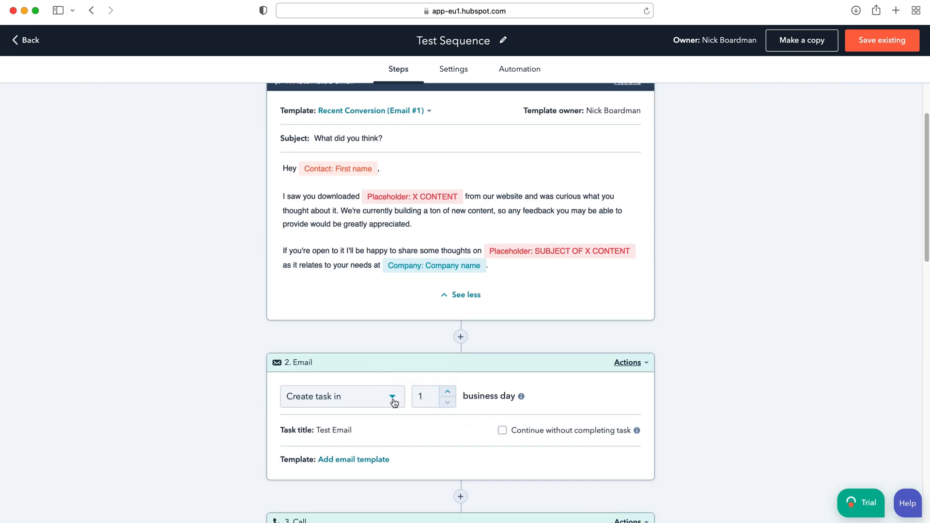
mouse_move(545, 438)
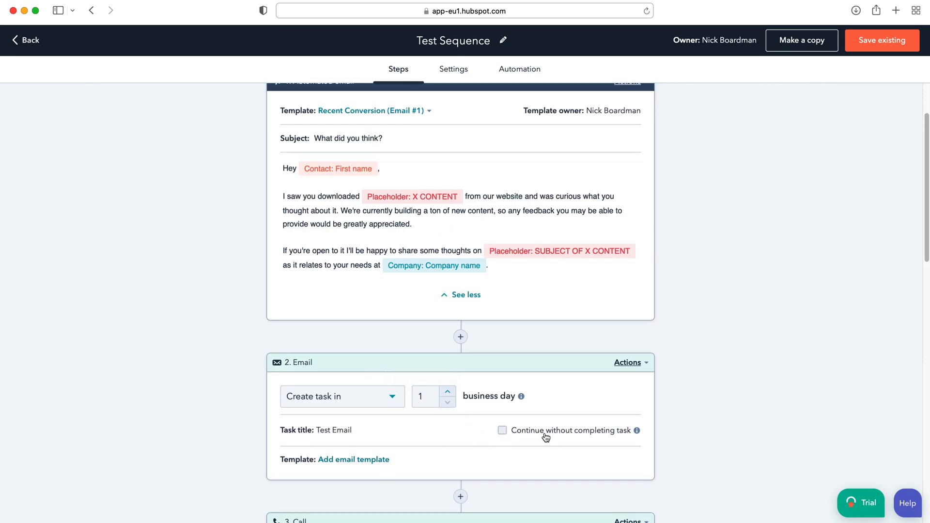
scroll(down, 3)
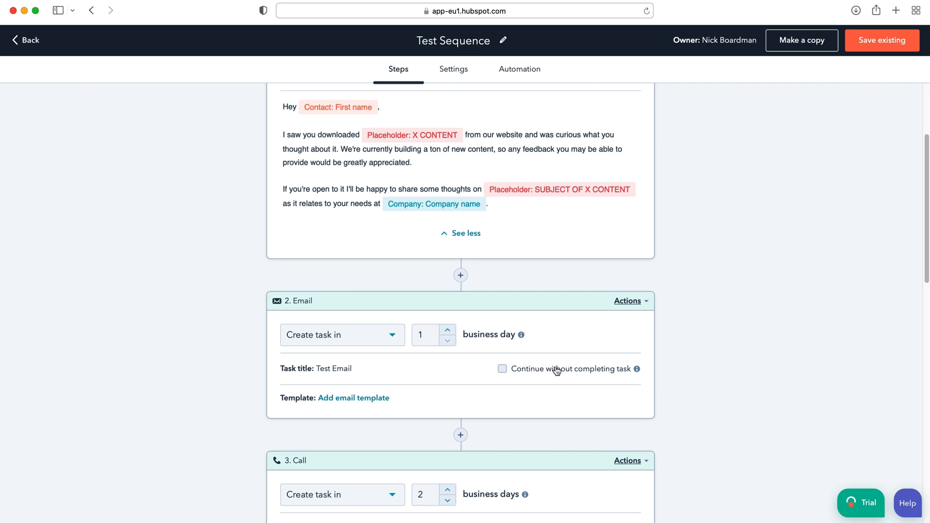
mouse_move(575, 356)
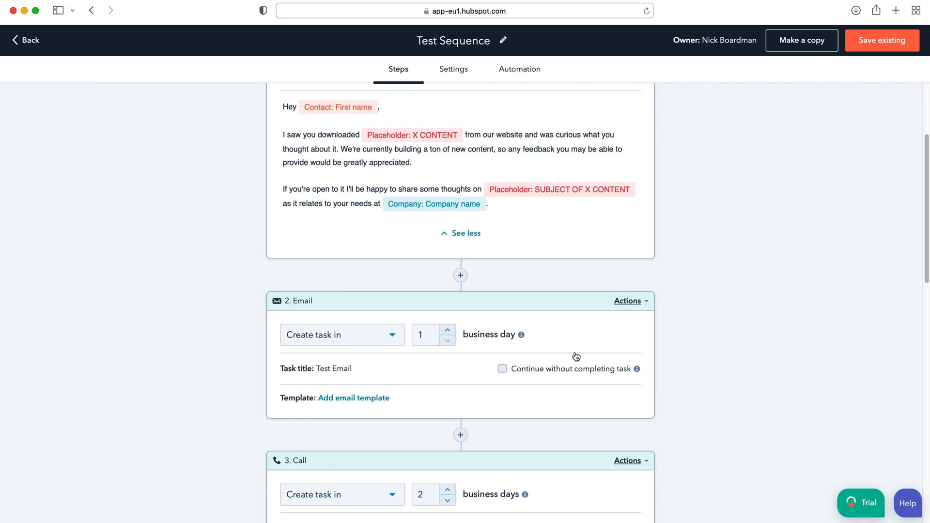
Save the existing Test Sequence with its new Test Email step
click(882, 40)
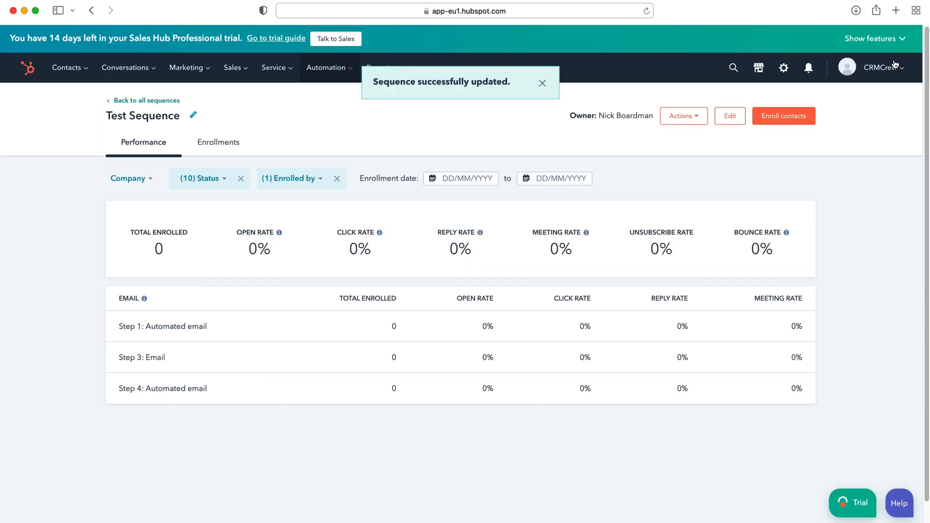
mouse_move(782, 116)
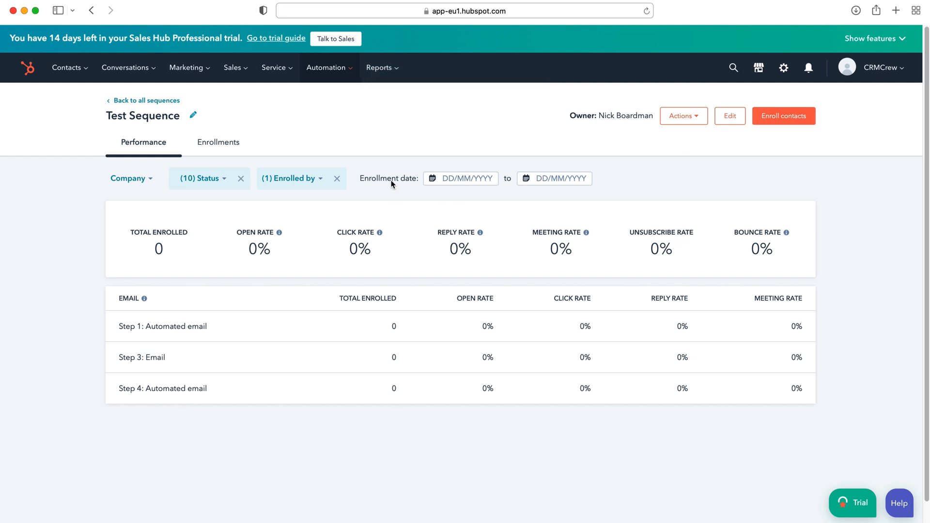
mouse_move(383, 166)
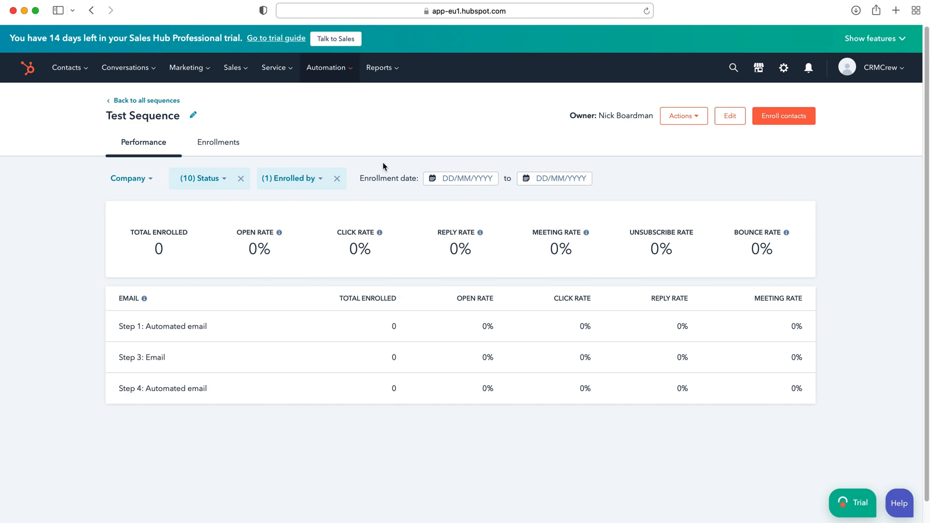